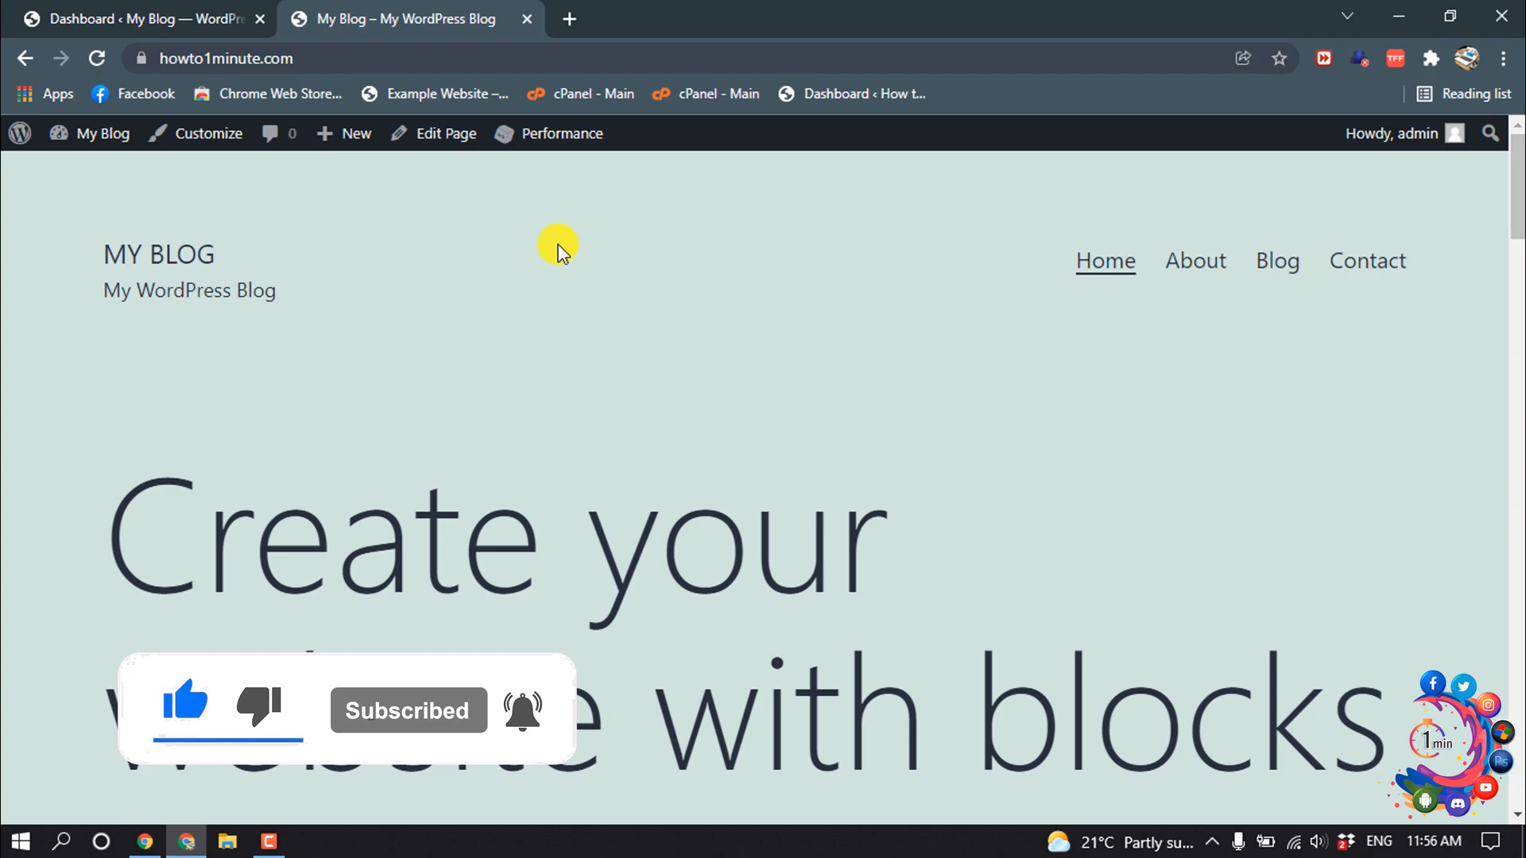
Scroll the site footer, then go to the admin Appearance > Widgets page
scroll("down", 3)
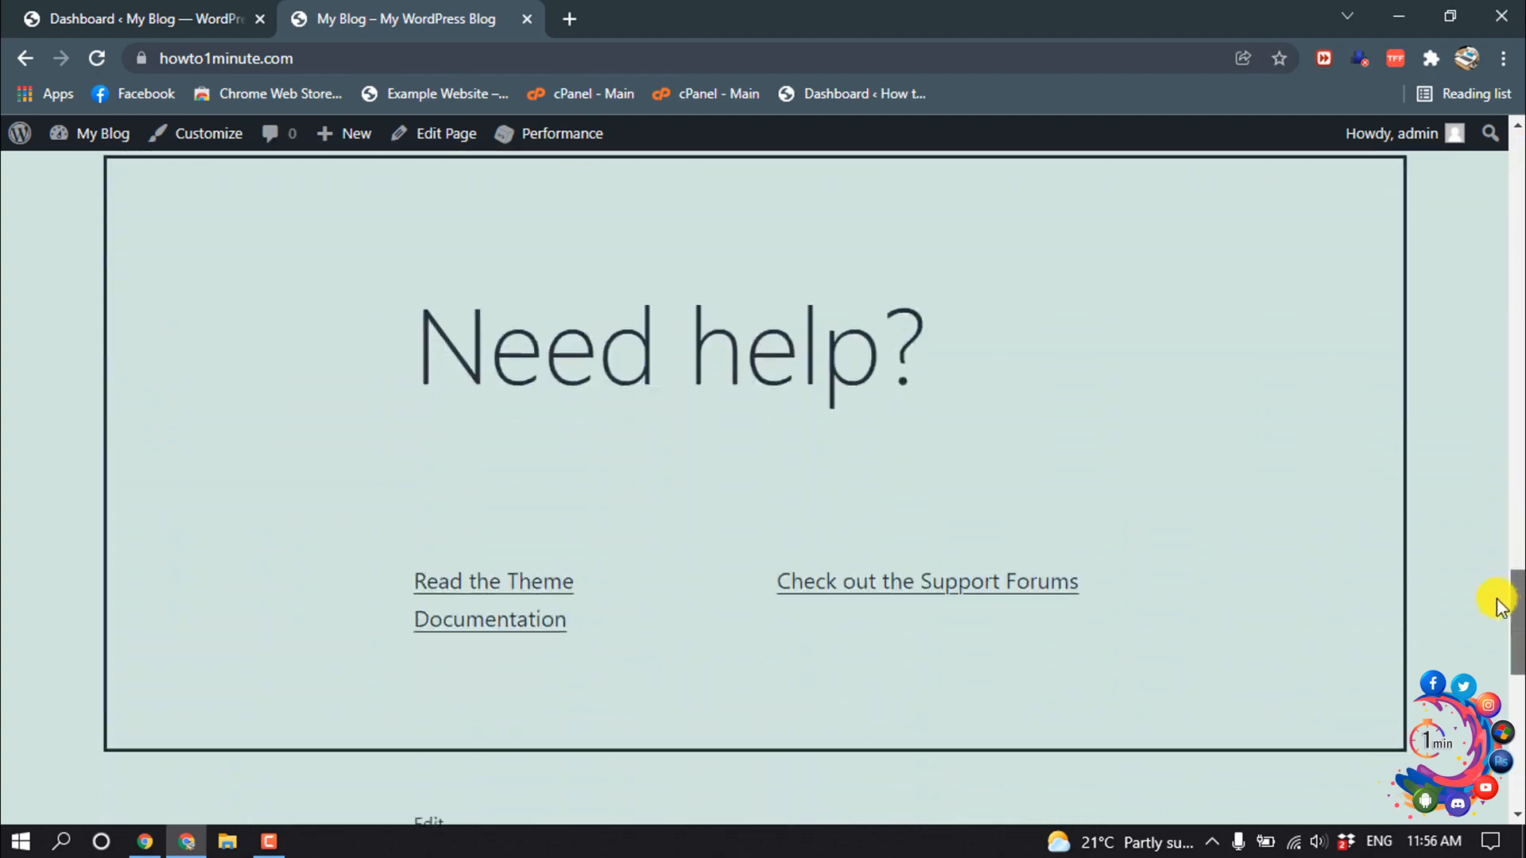
scroll("down", 3)
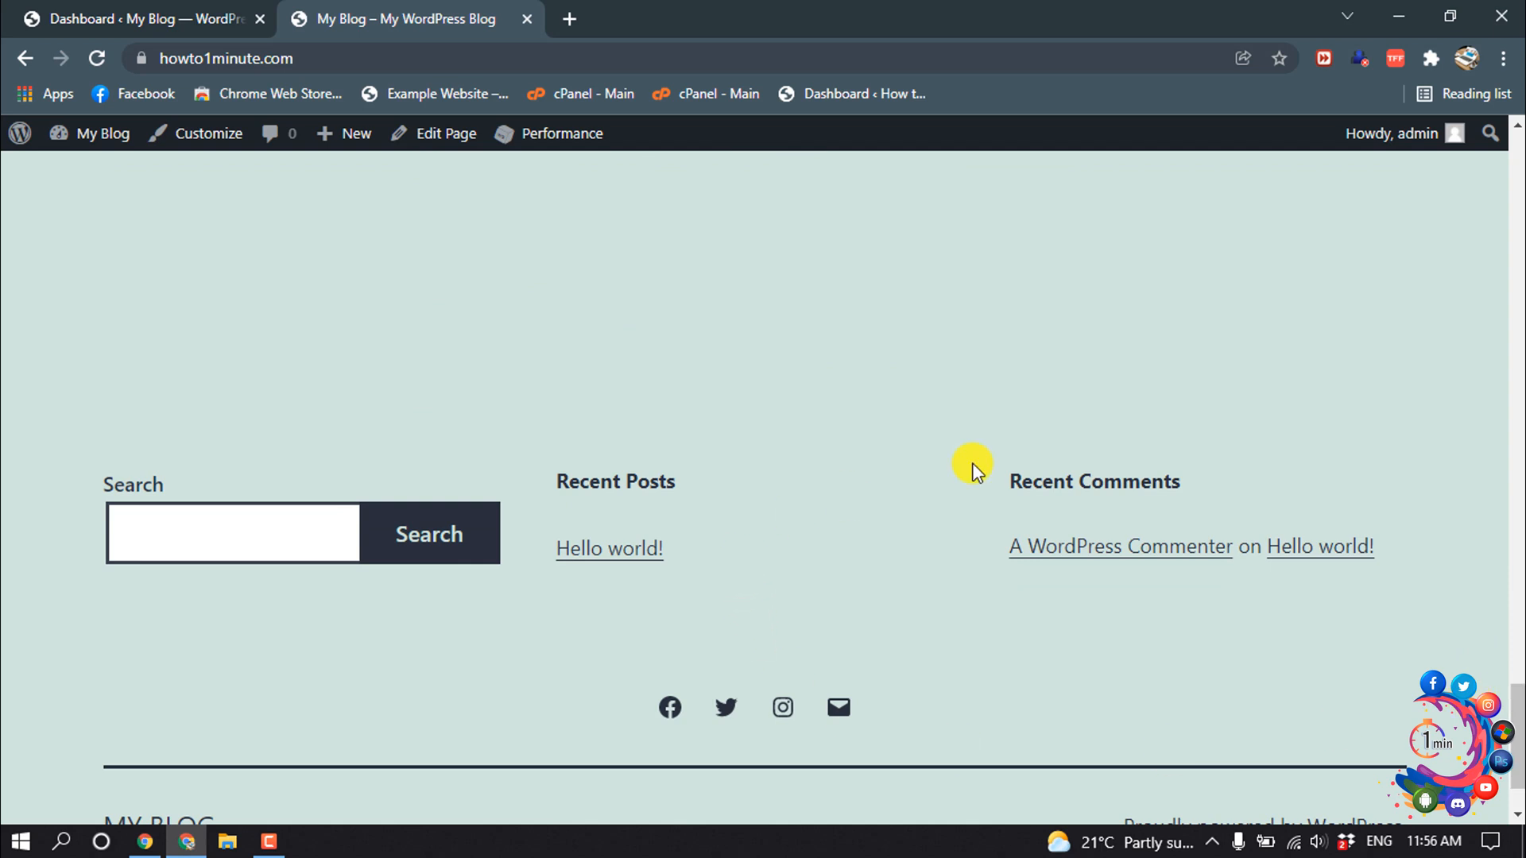
mouse_move(161, 488)
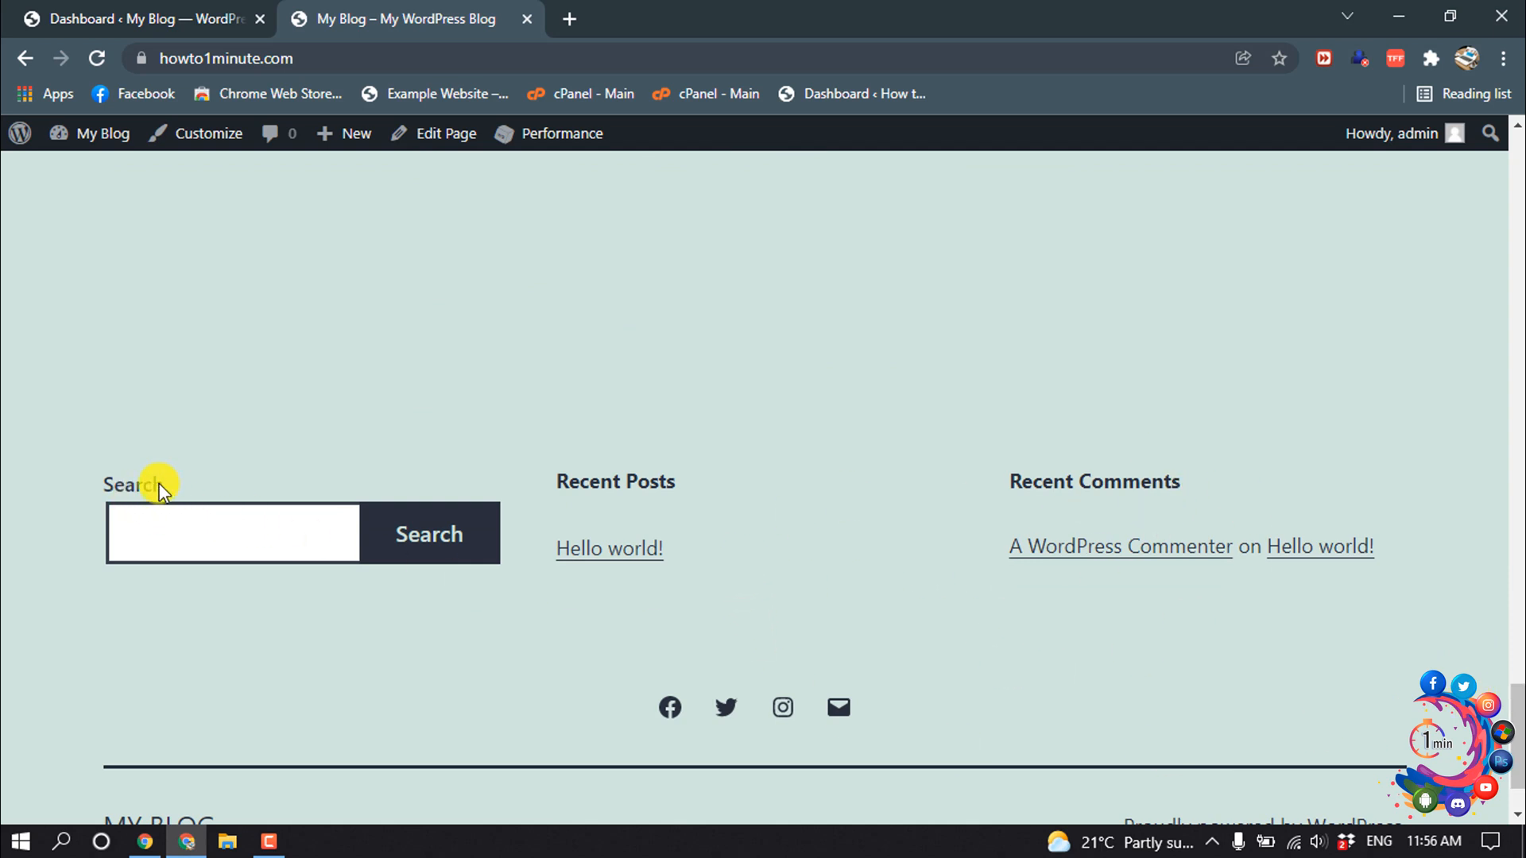
mouse_move(102, 506)
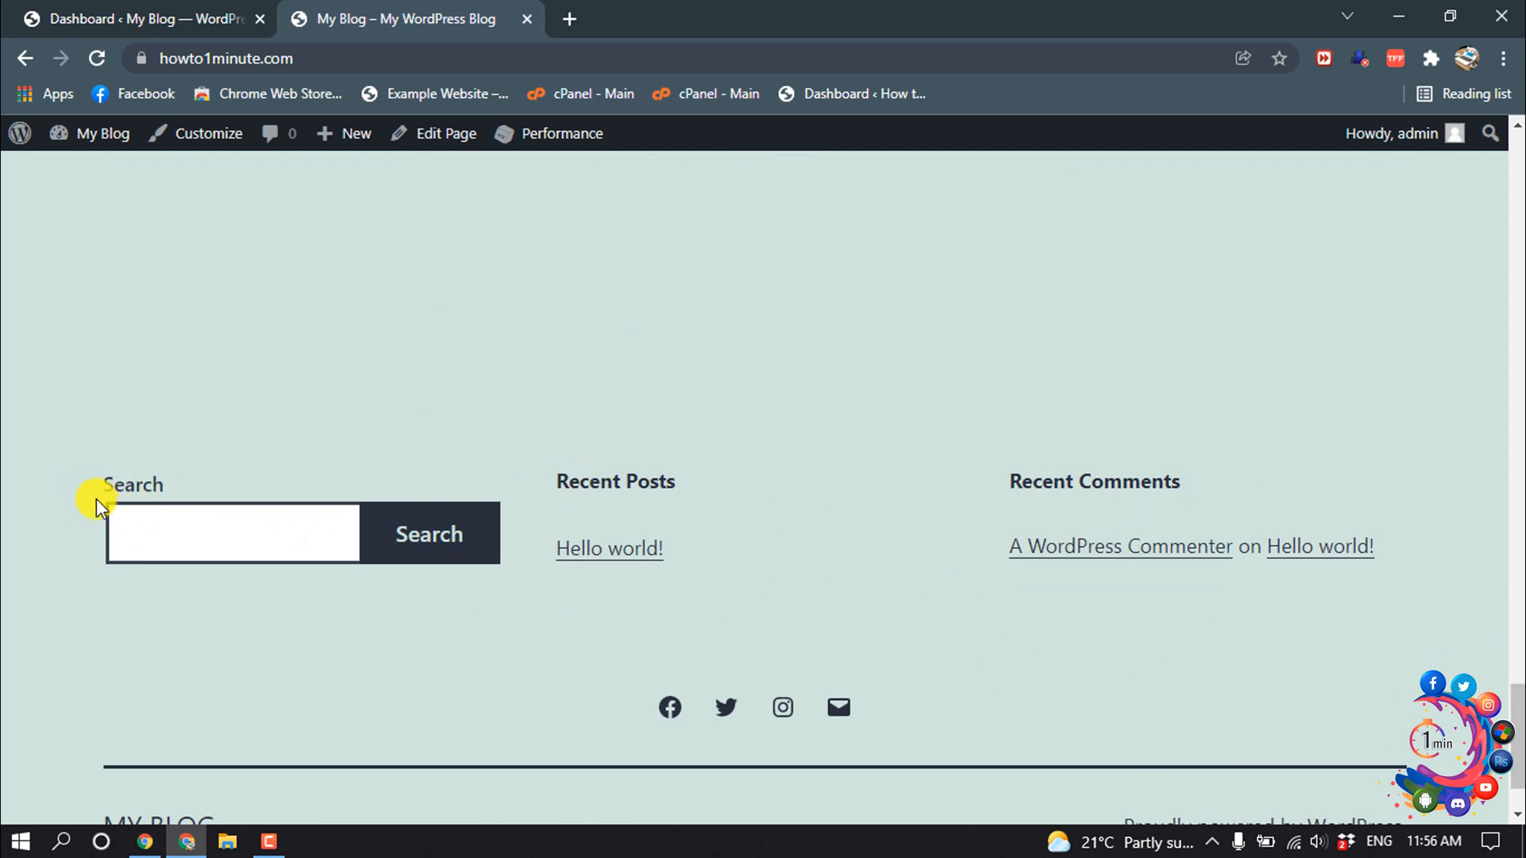
mouse_move(105, 481)
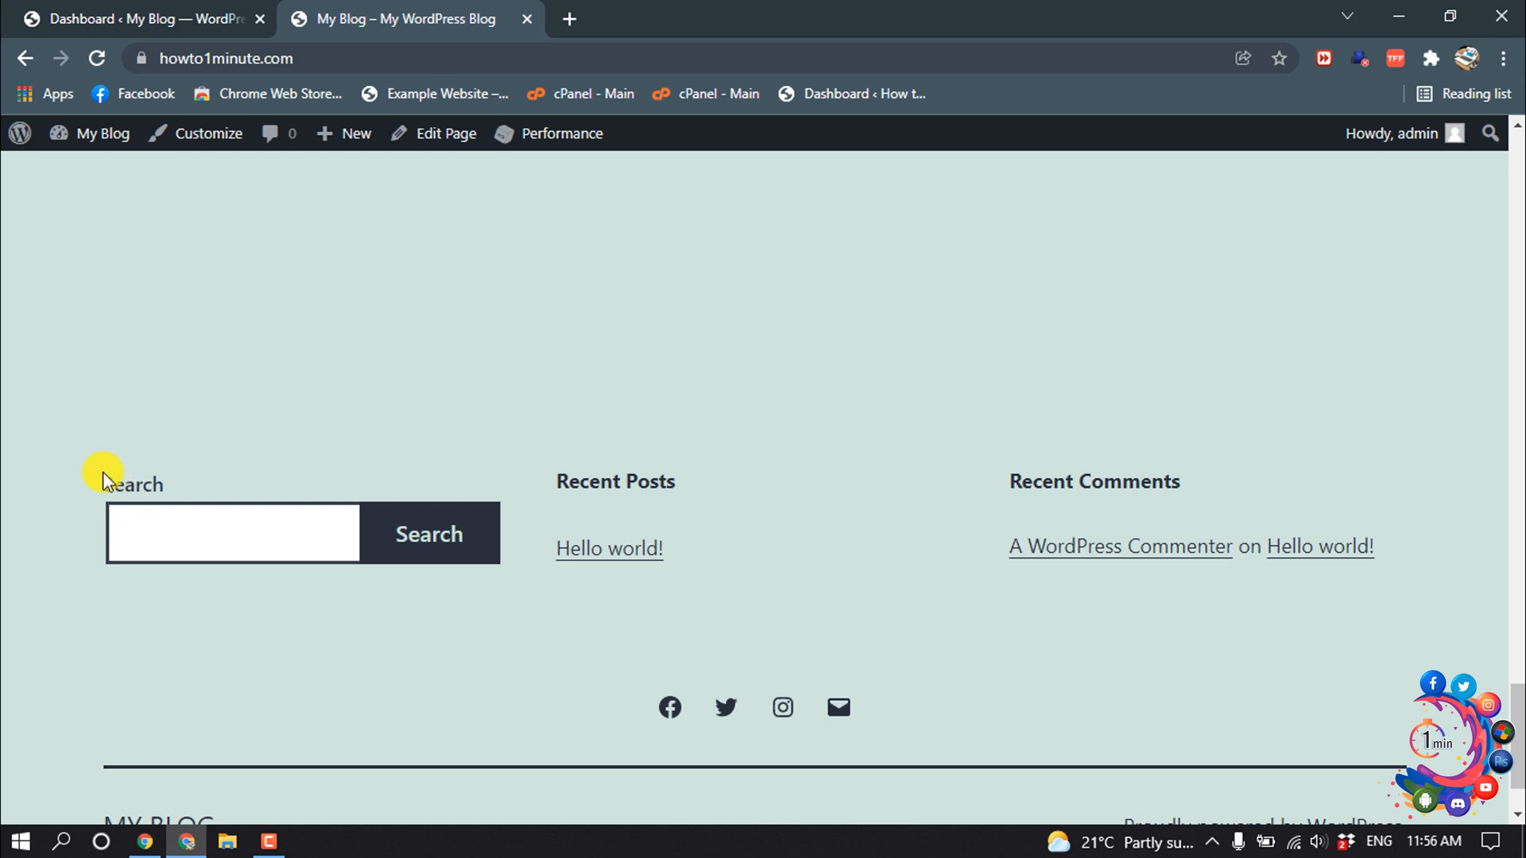
mouse_move(788, 491)
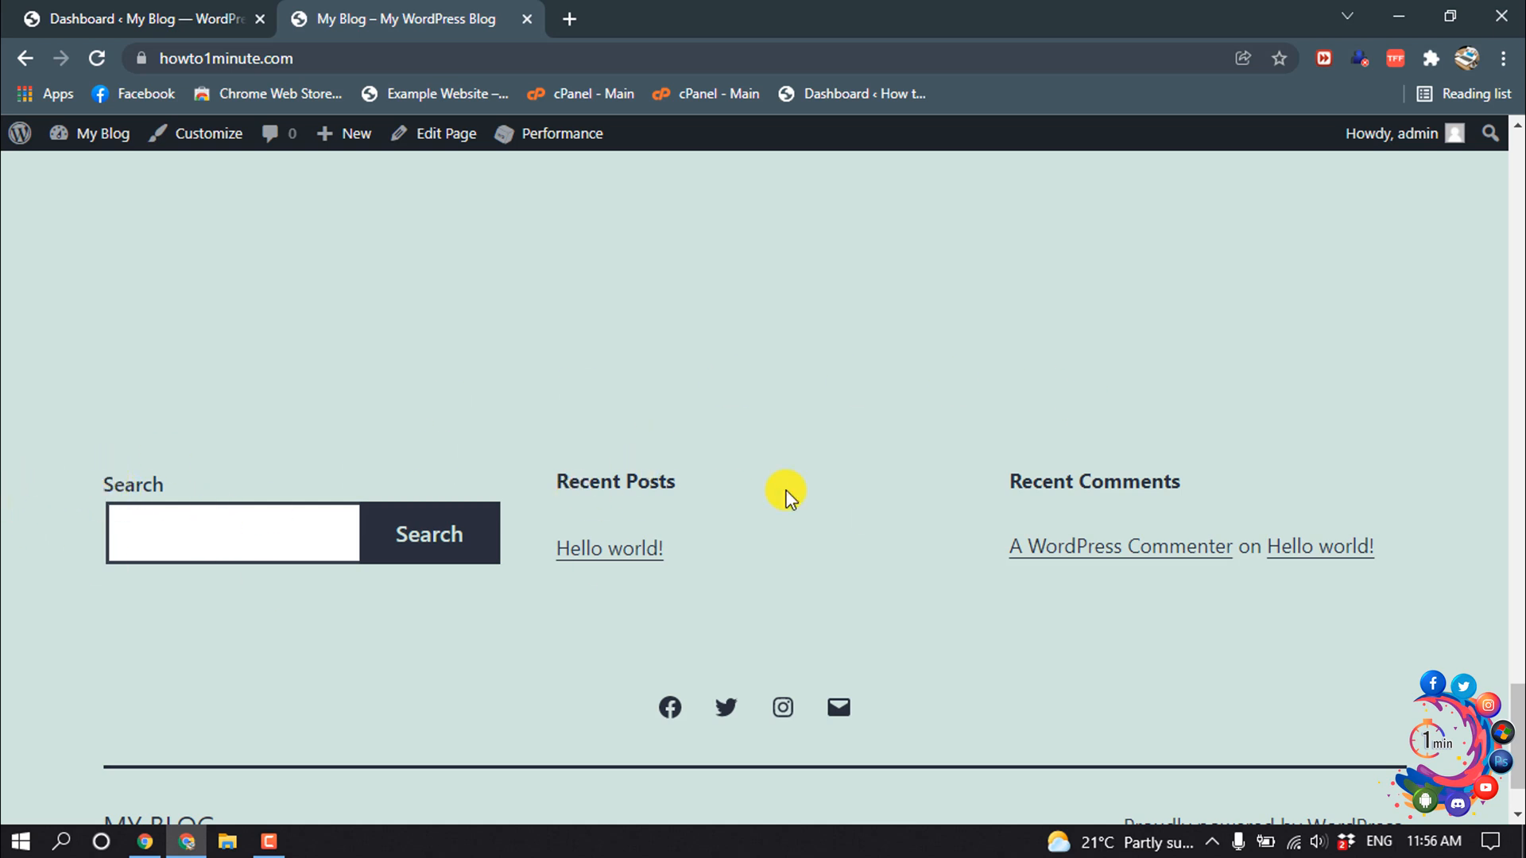
mouse_move(1052, 526)
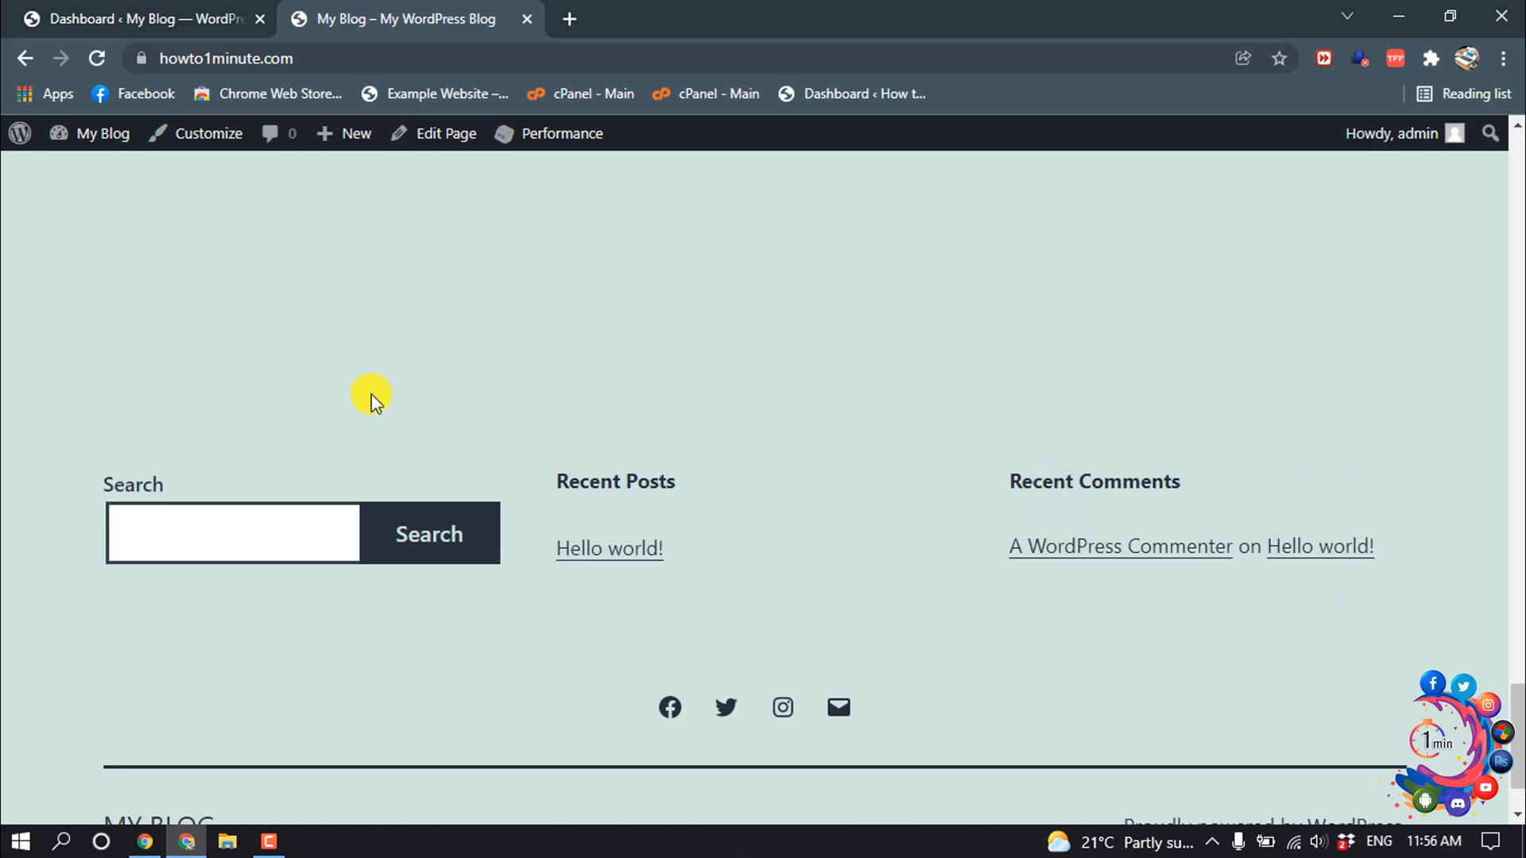
left_click(136, 19)
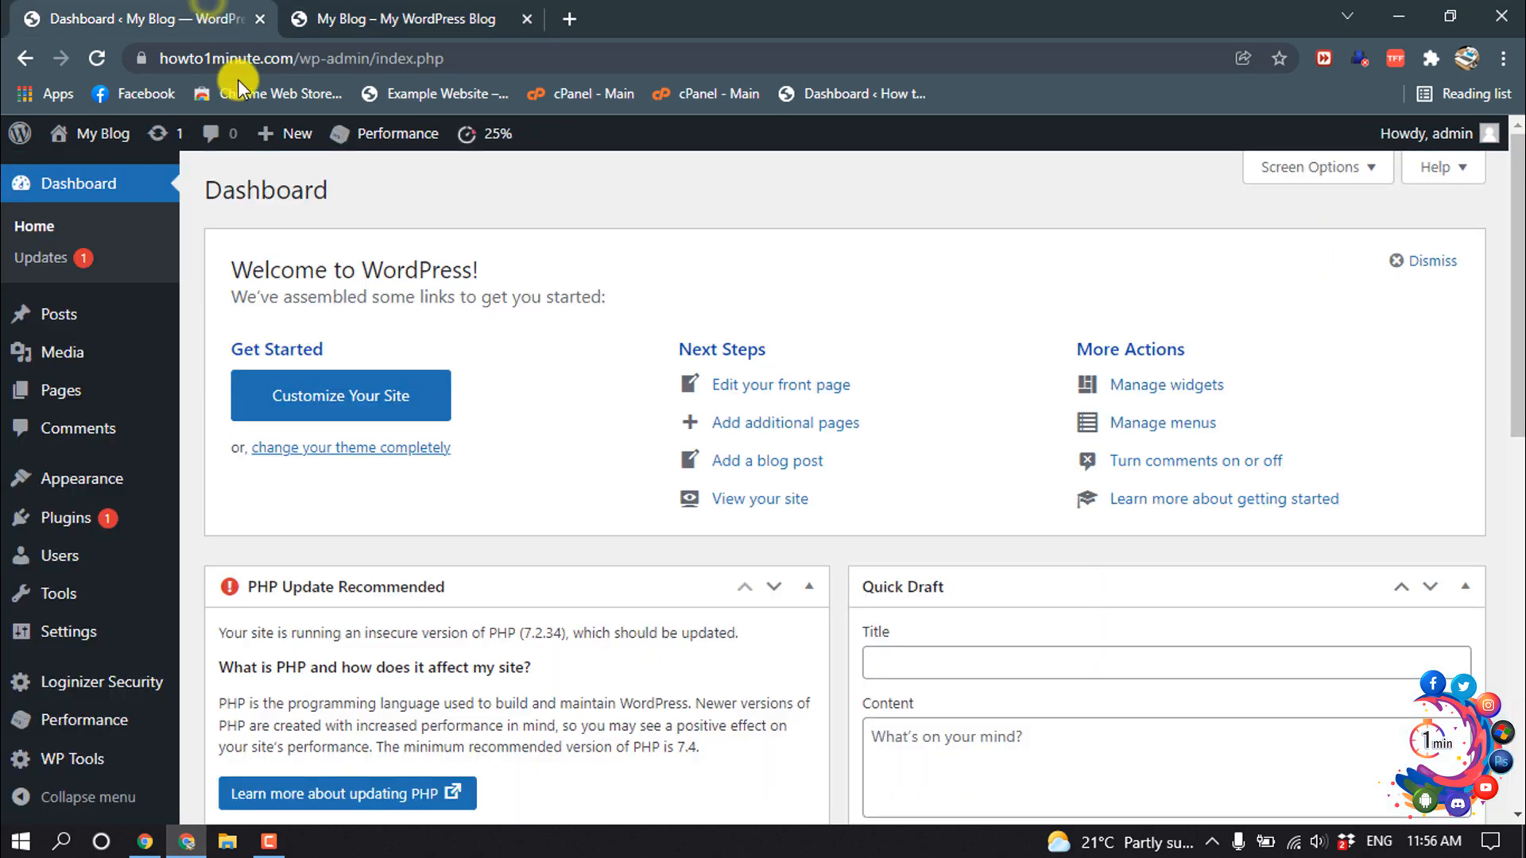
mouse_move(83, 479)
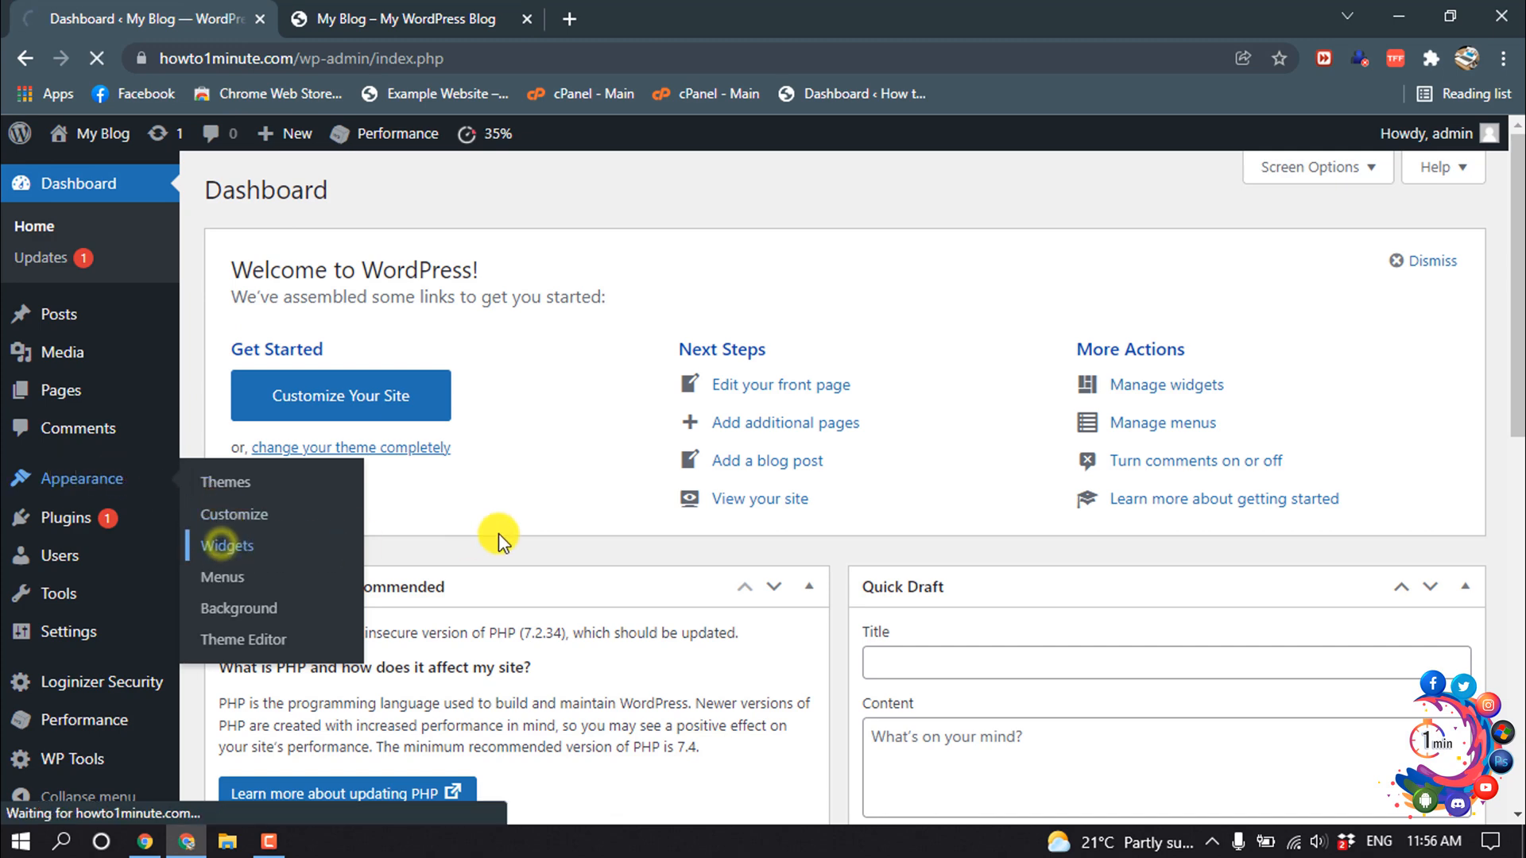
left_click(226, 546)
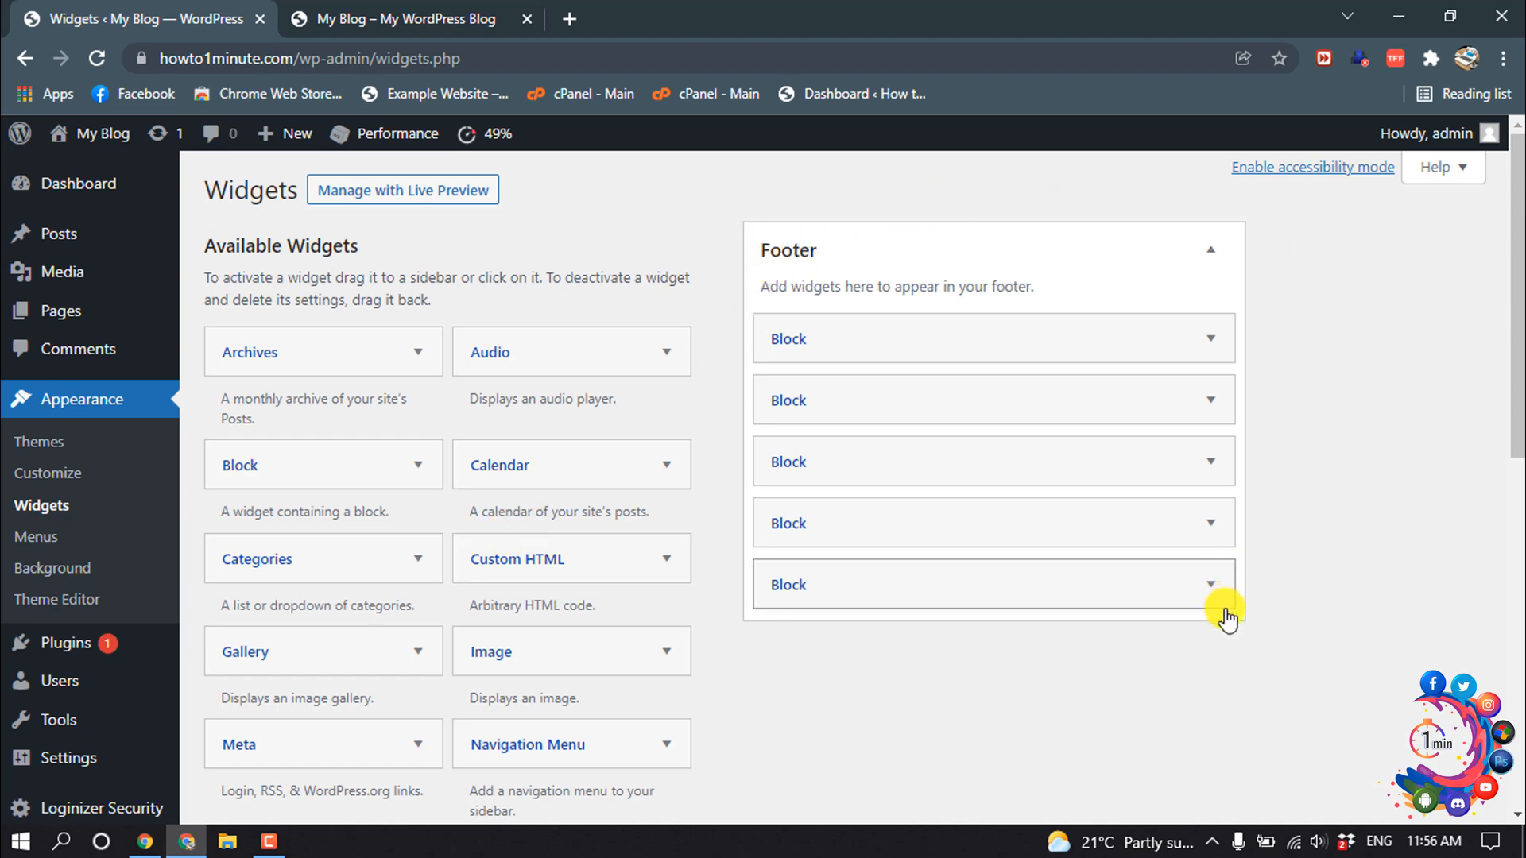
mouse_move(1278, 528)
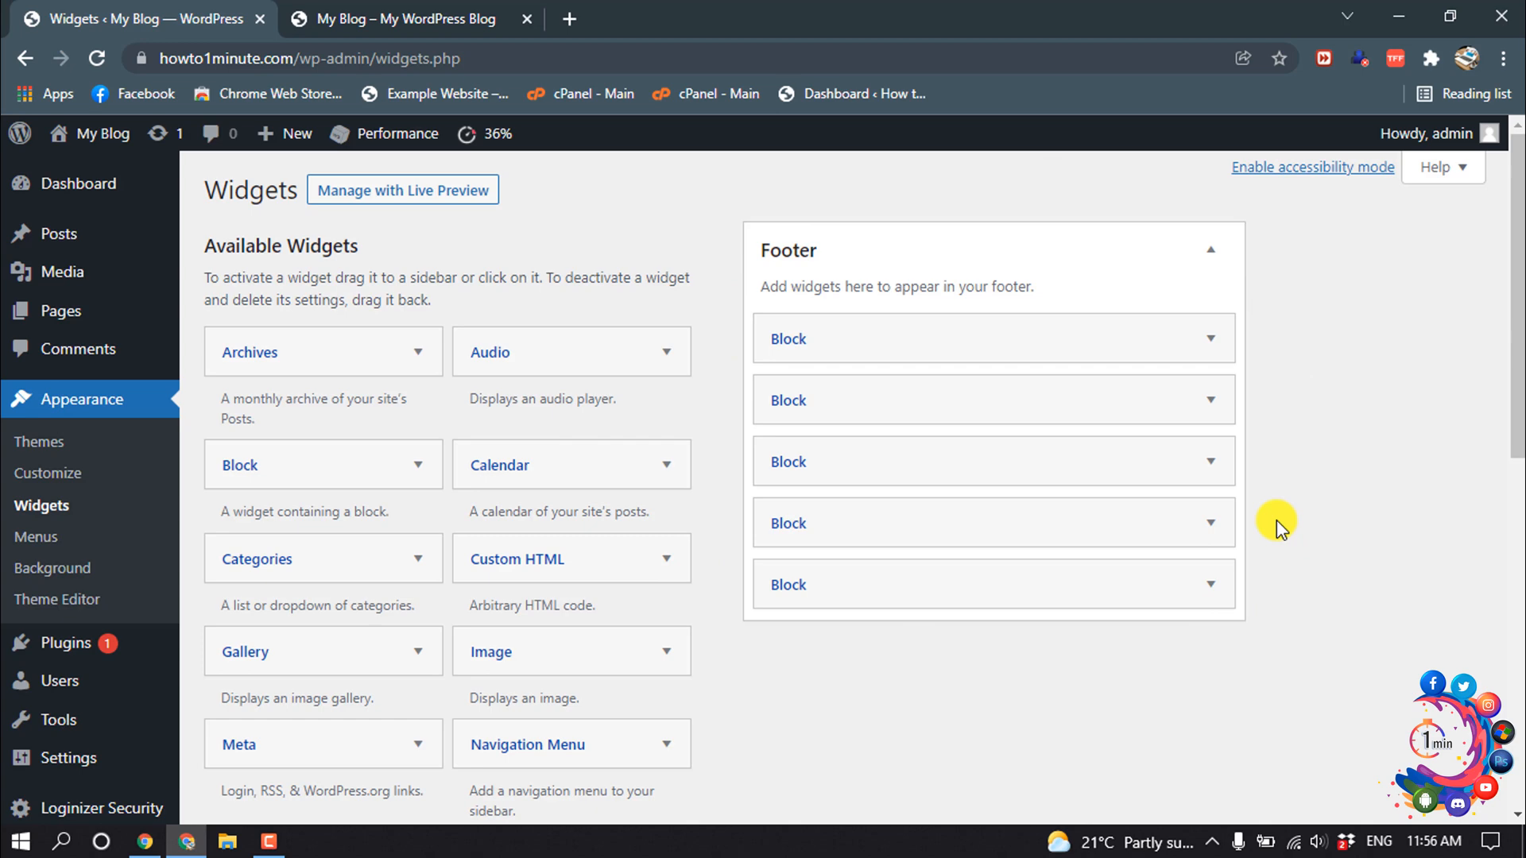
mouse_move(904, 346)
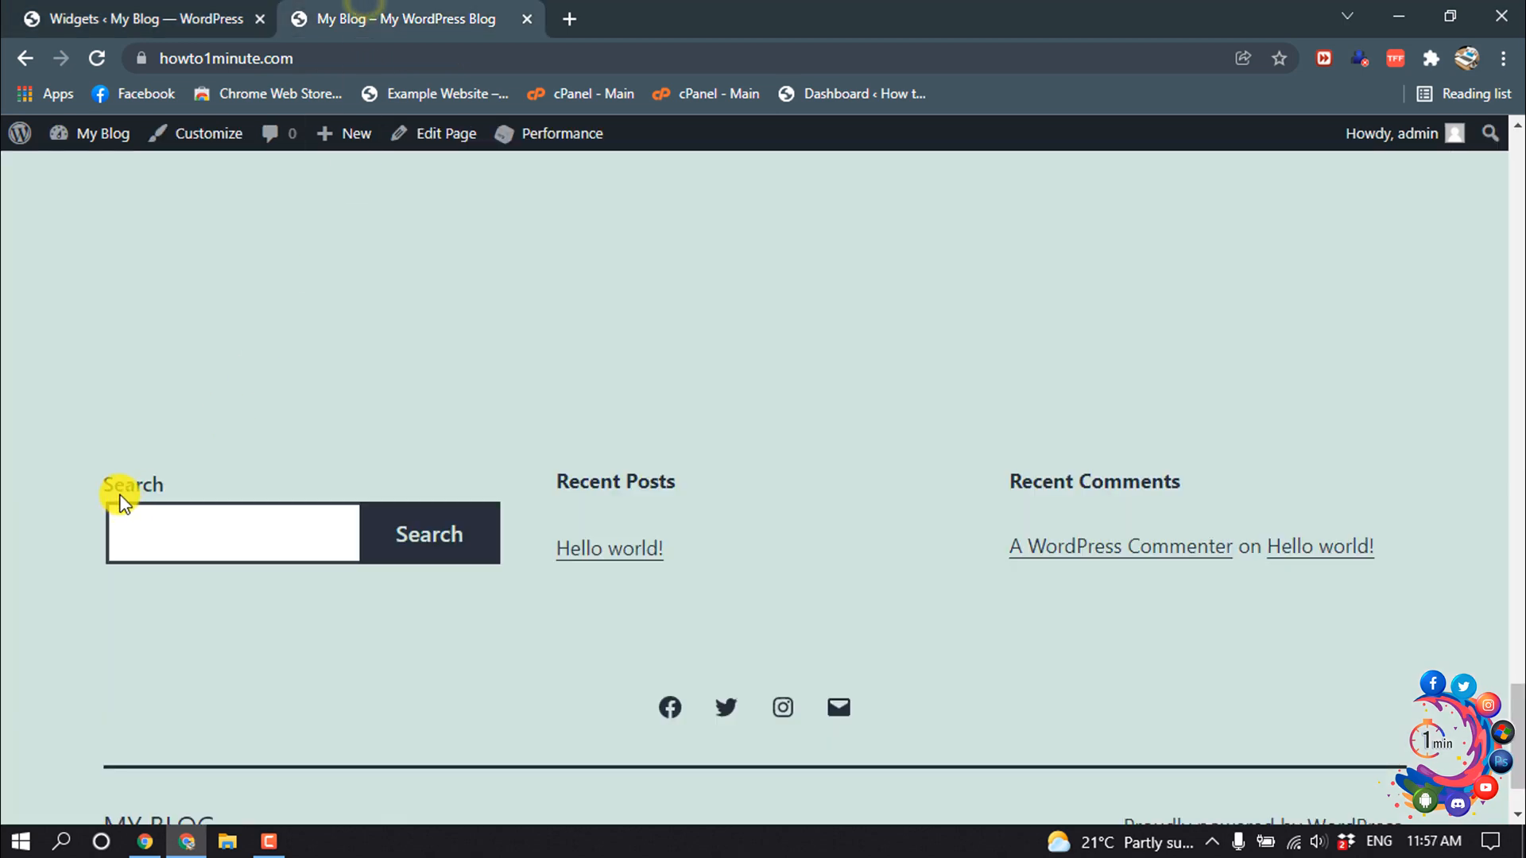
left_click(142, 18)
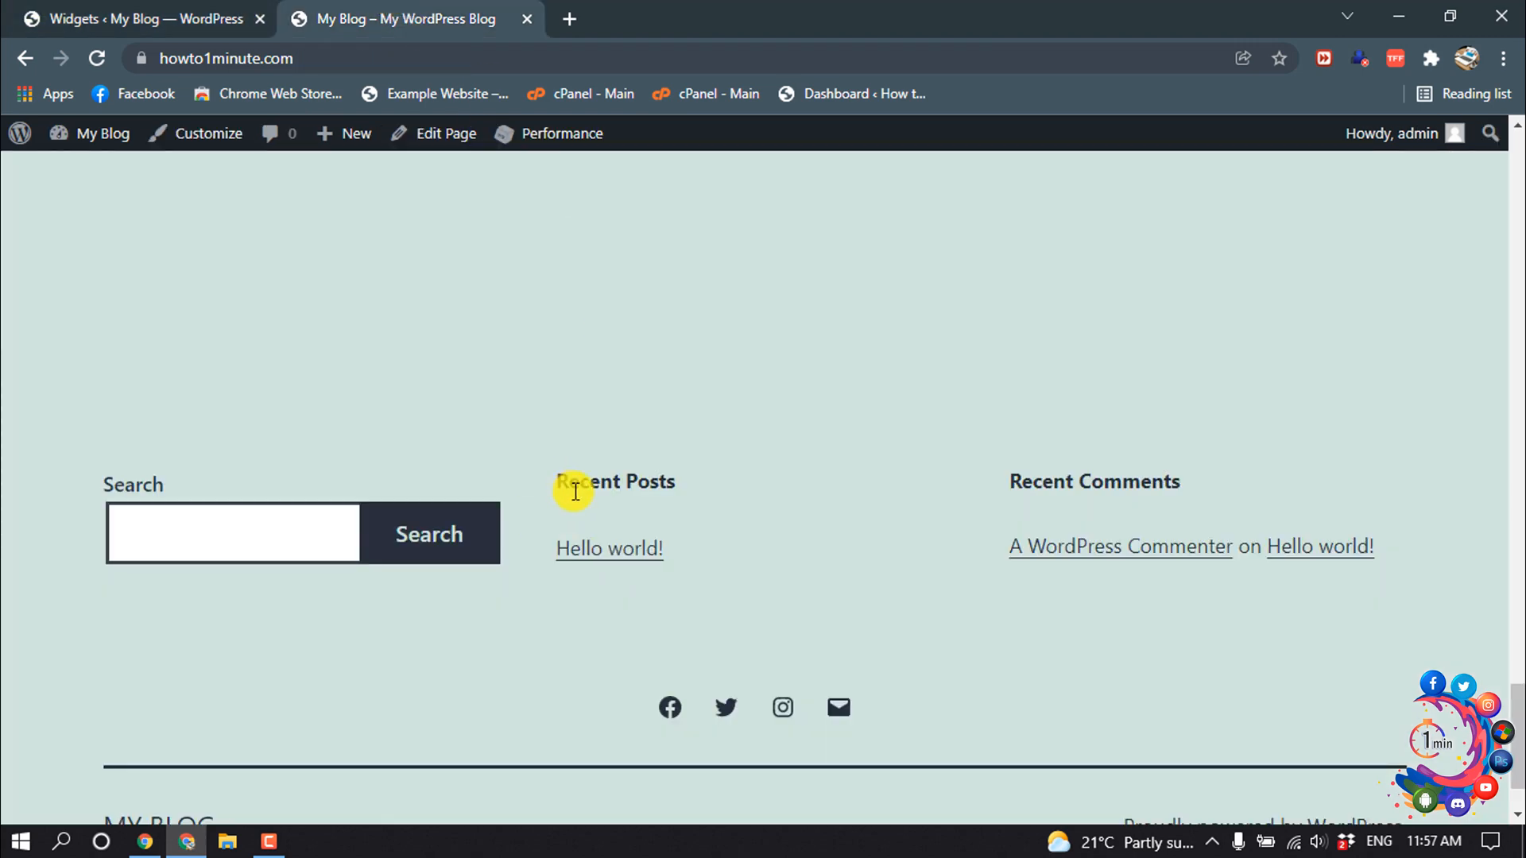
left_click(141, 18)
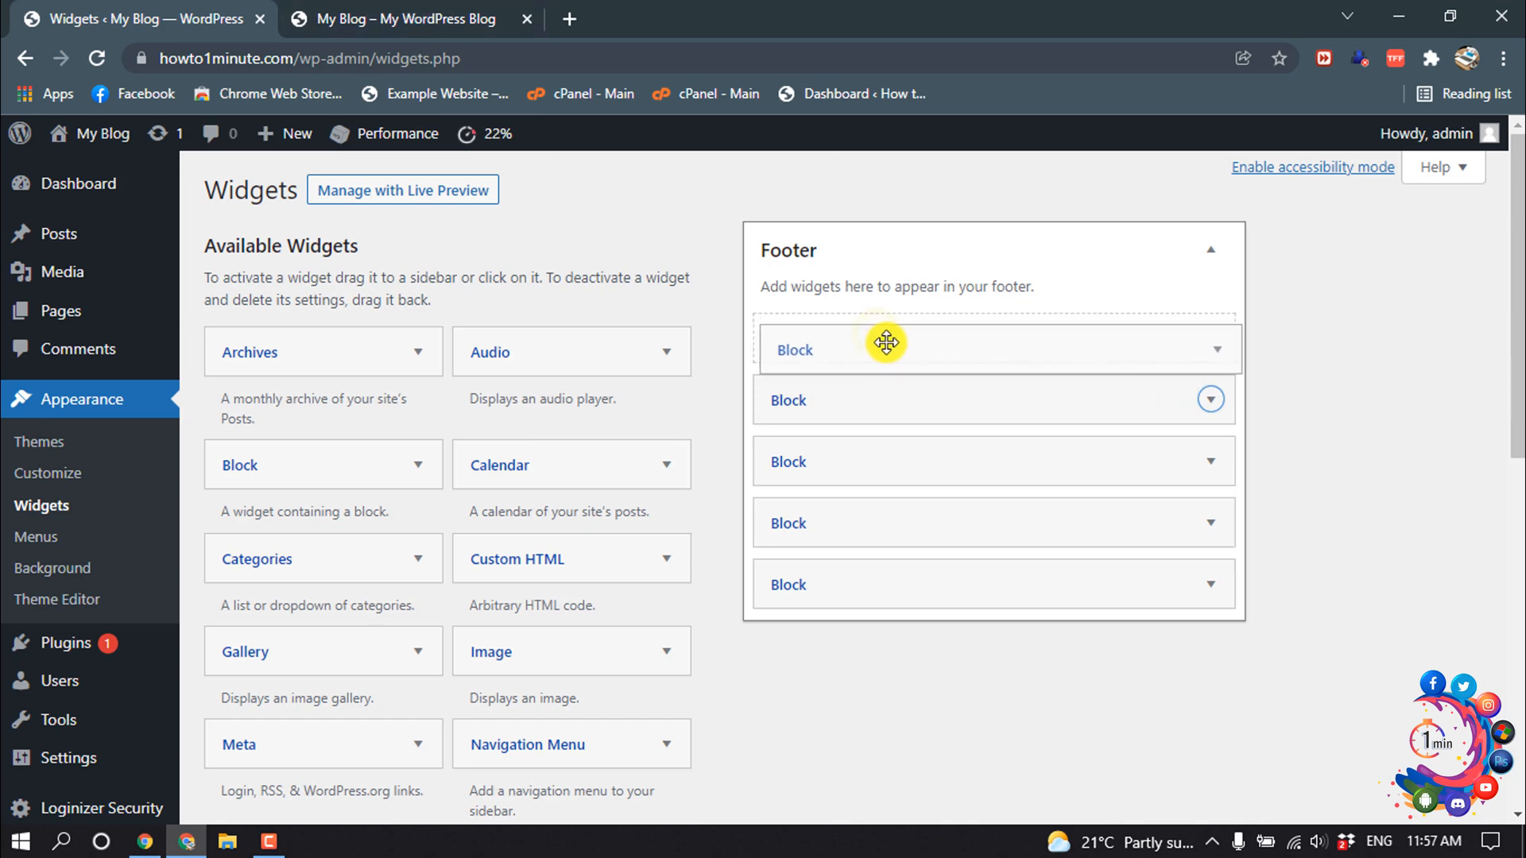
Drag the top Footer block to the bottom of the Footer list
left_click_drag(885, 343, 871, 575)
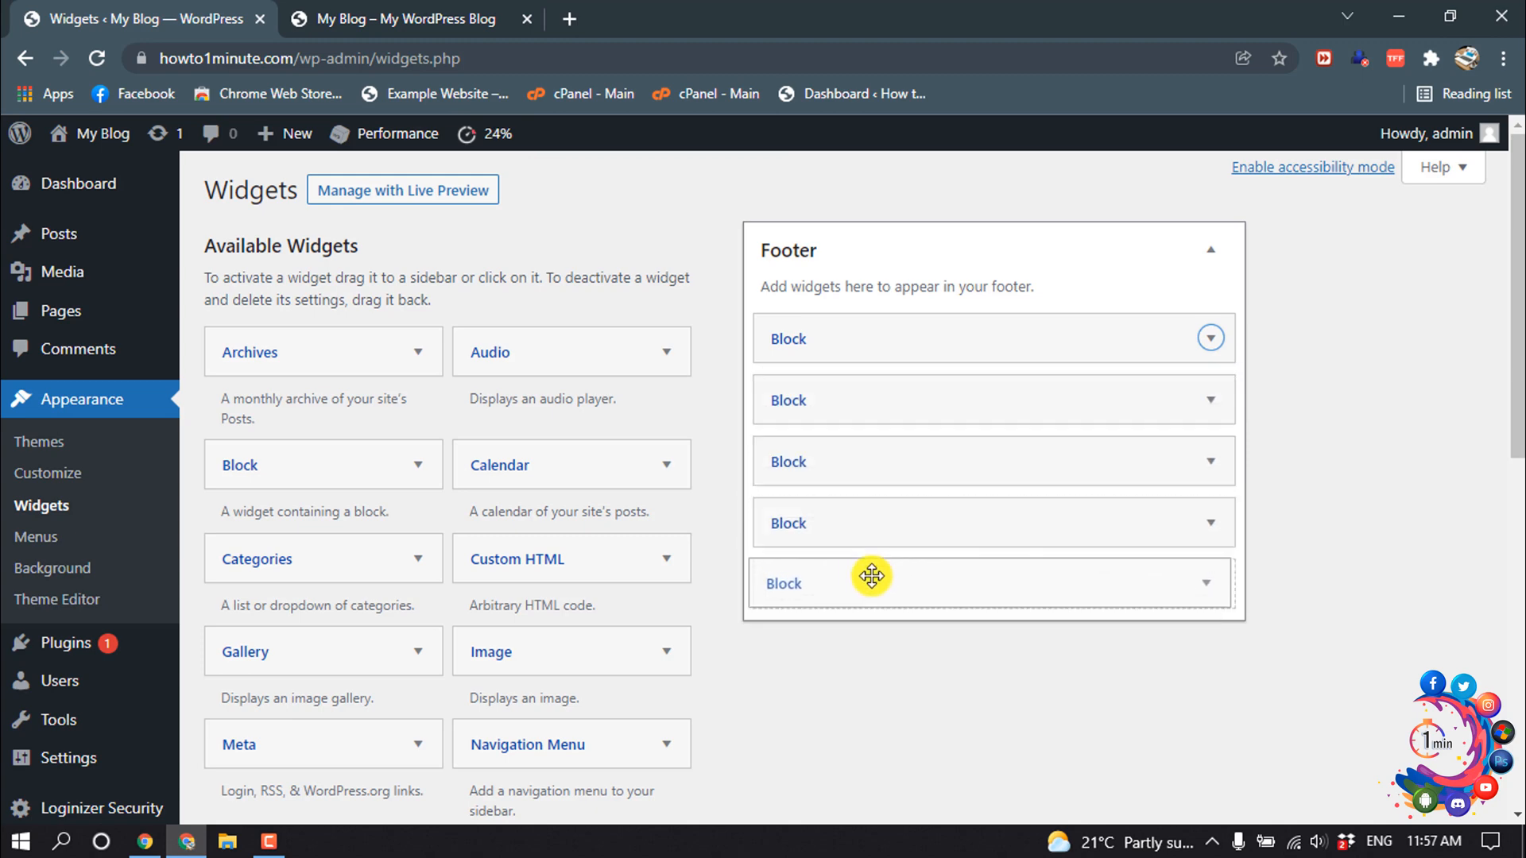
mouse_move(846, 583)
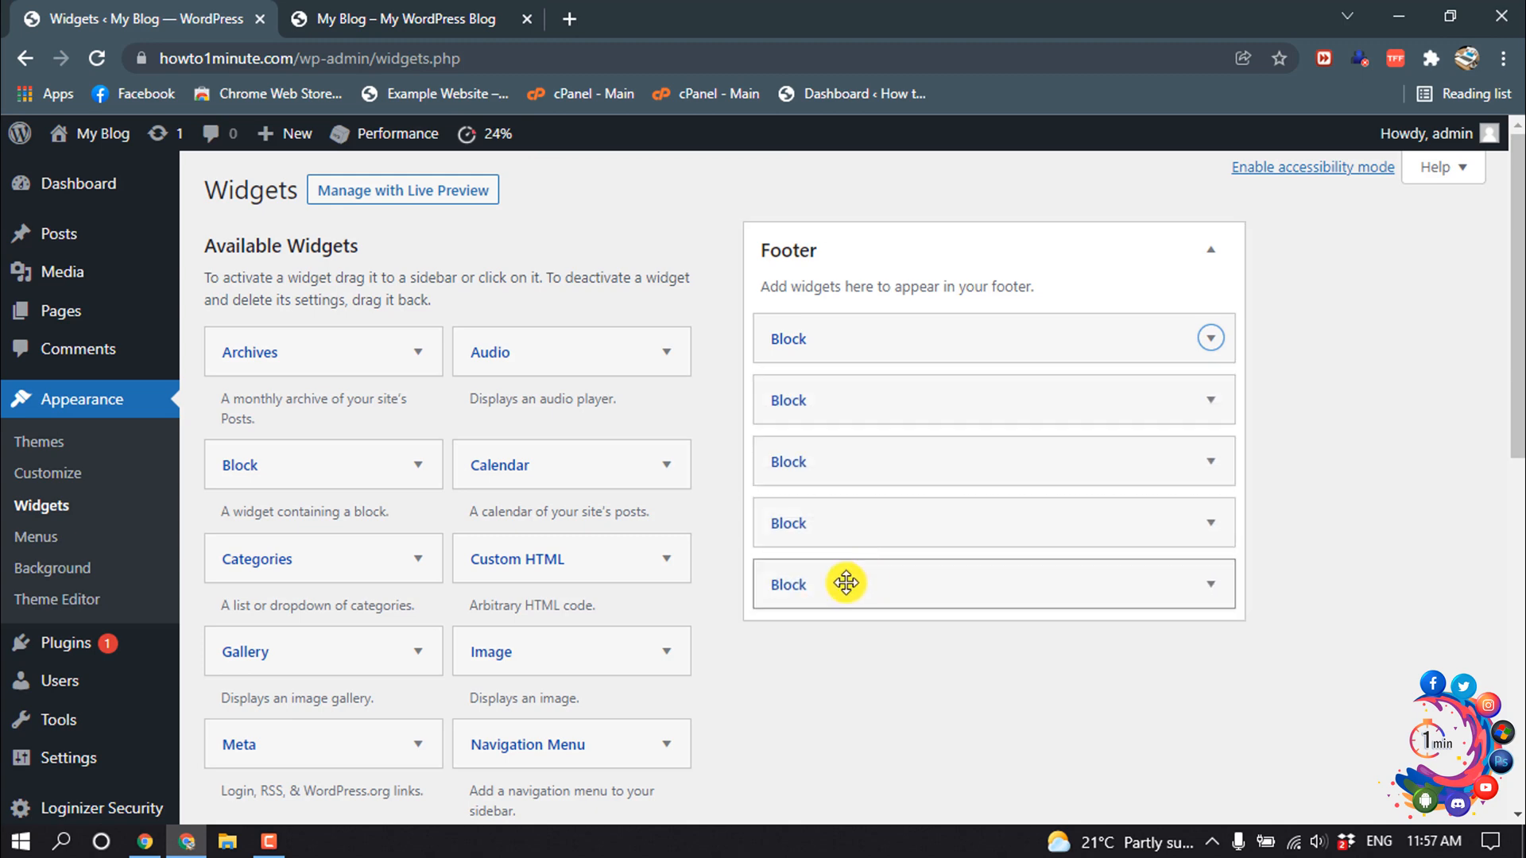
left_click(1210, 339)
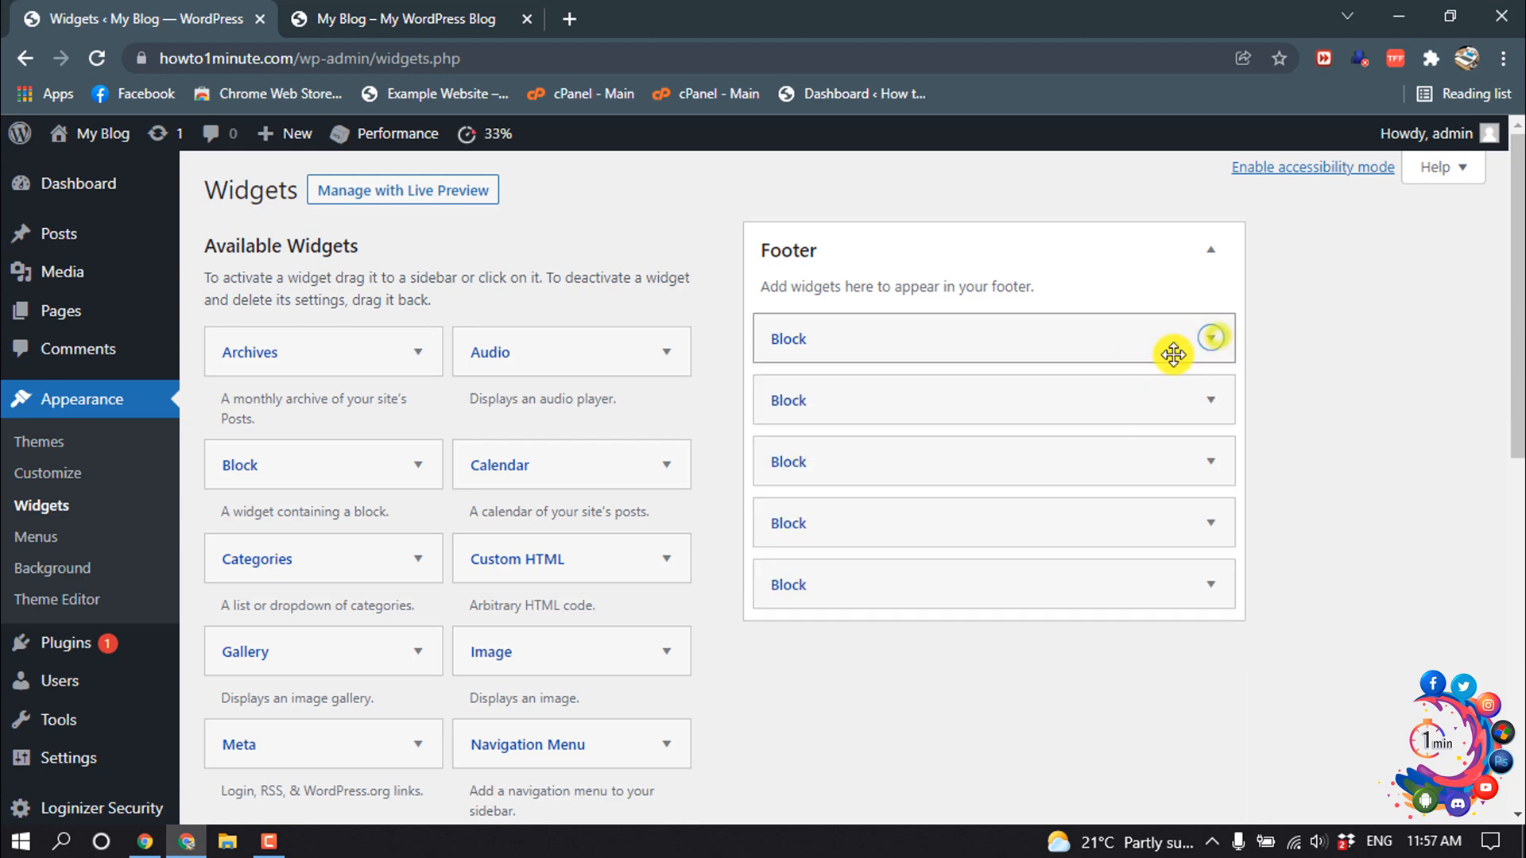
Expand the Recent Posts block in the Footer and delete it
left_click(1210, 338)
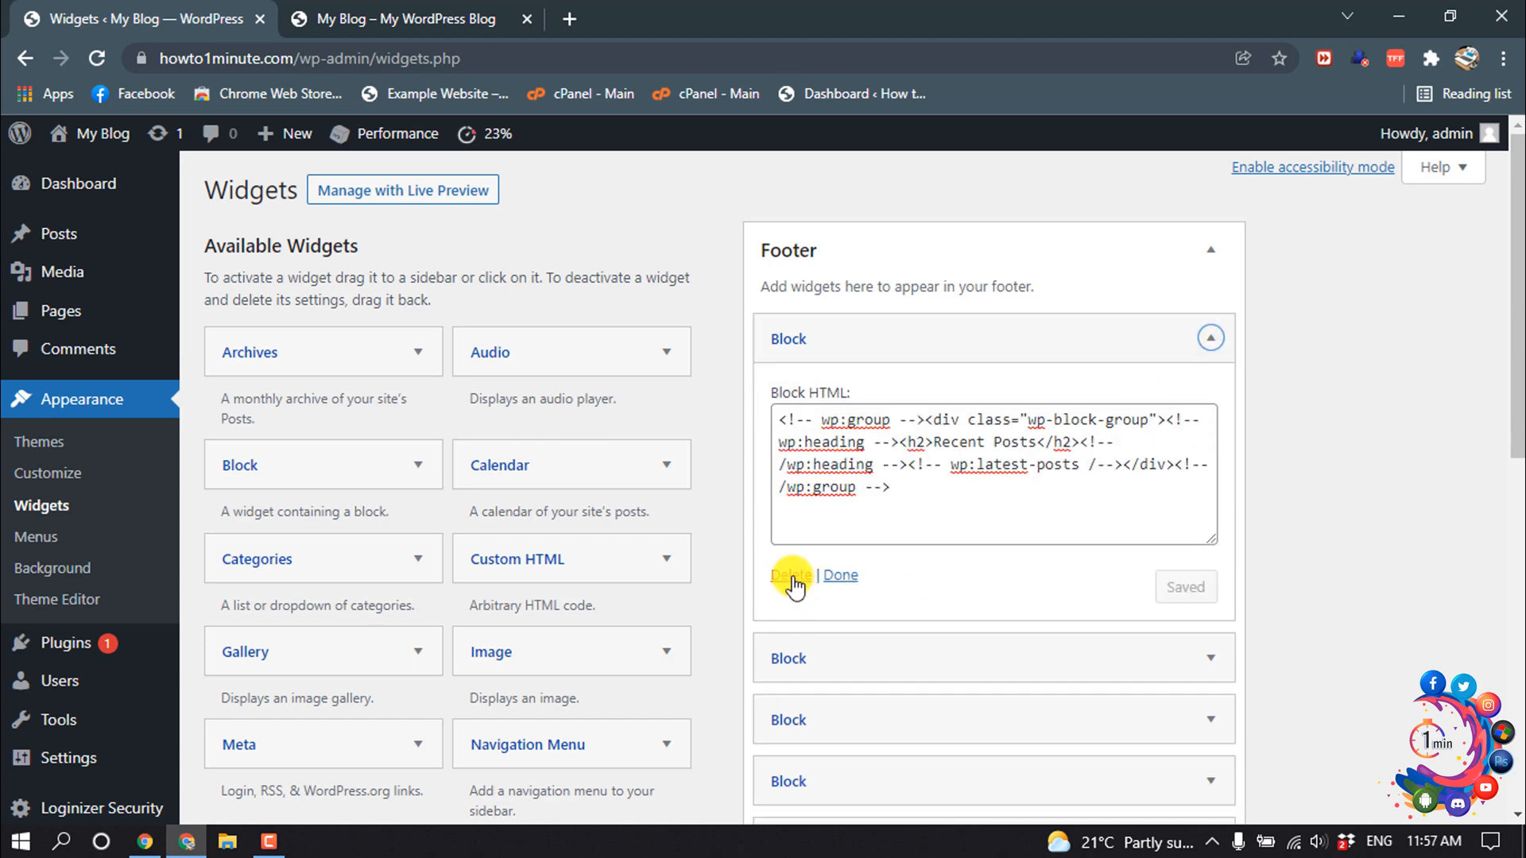
left_click(789, 576)
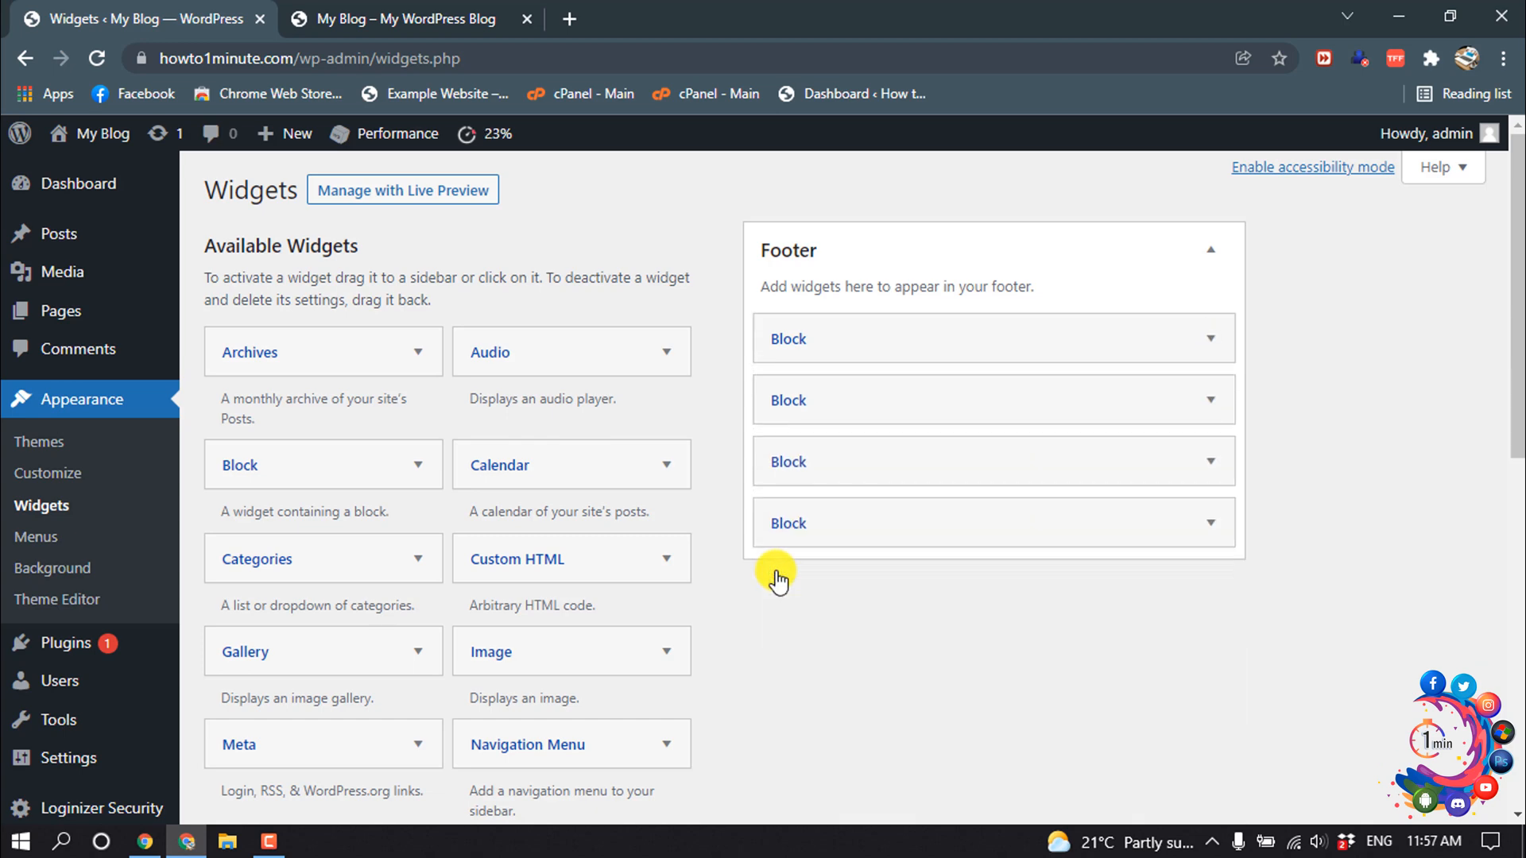
mouse_move(952, 374)
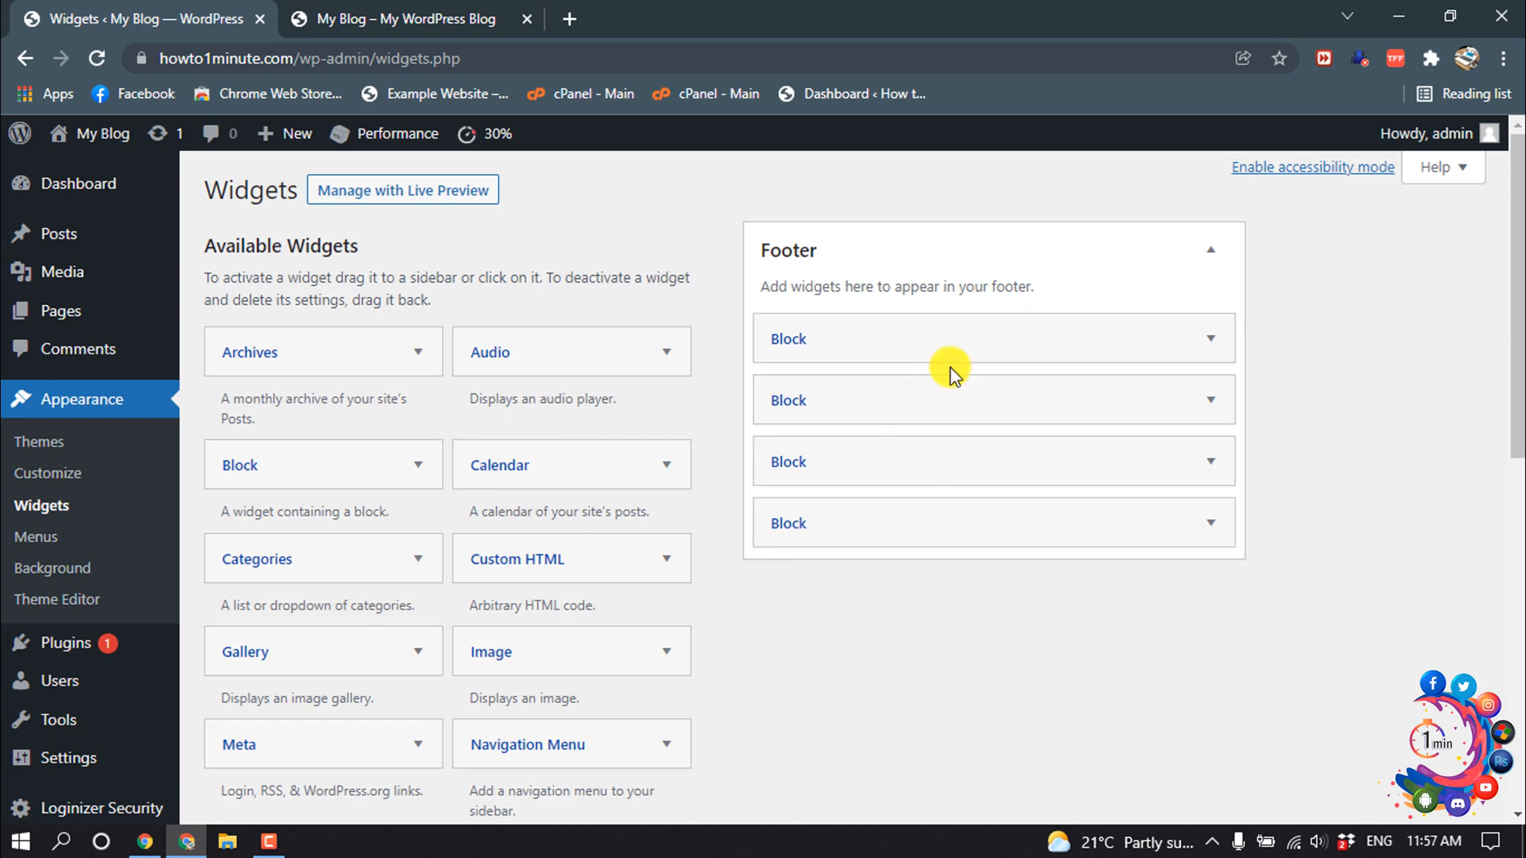
mouse_move(982, 344)
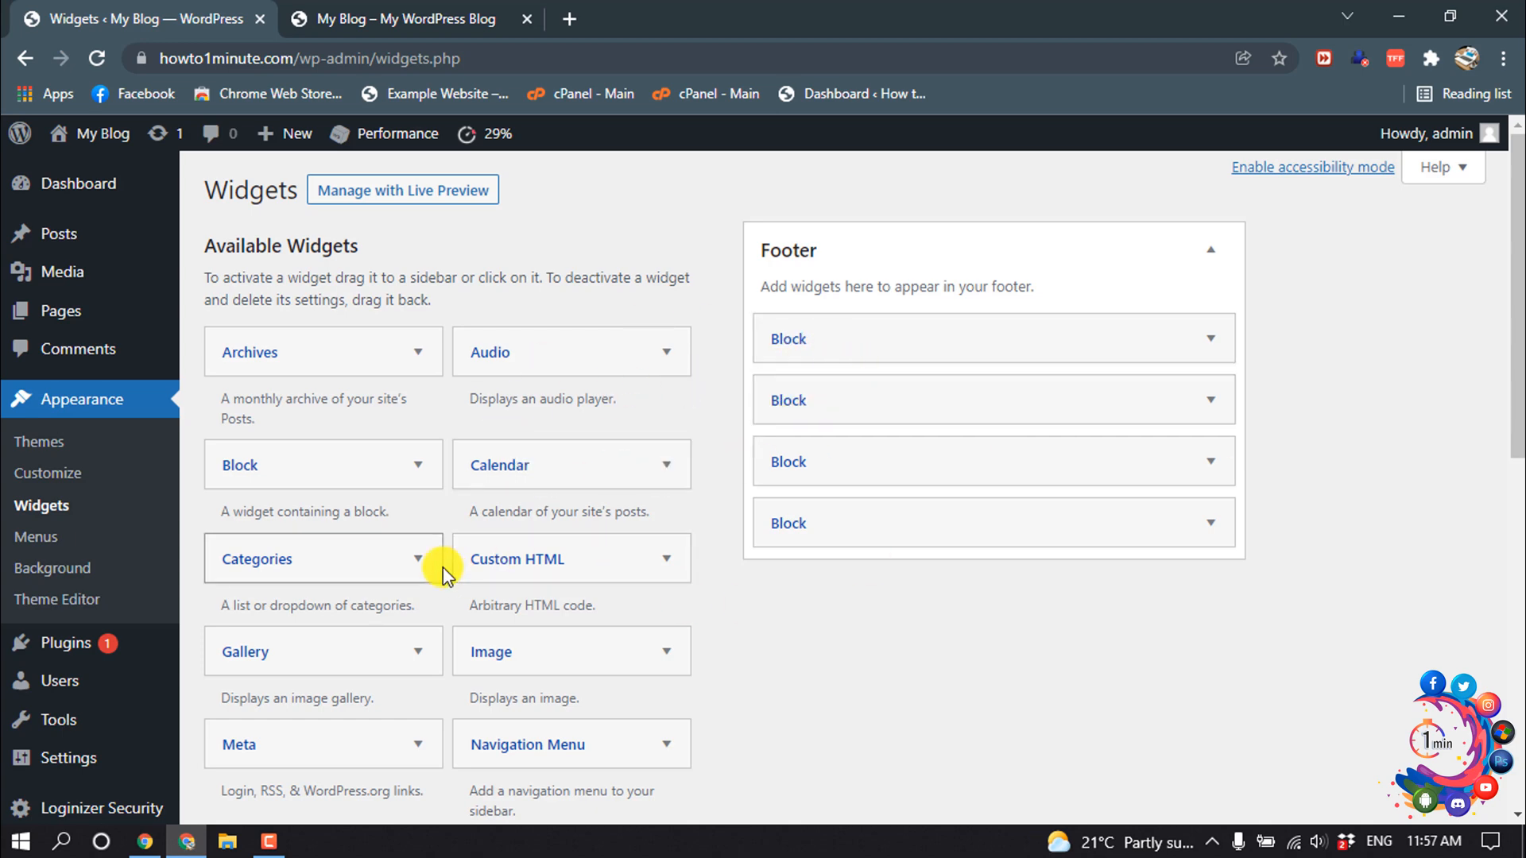
mouse_move(500, 477)
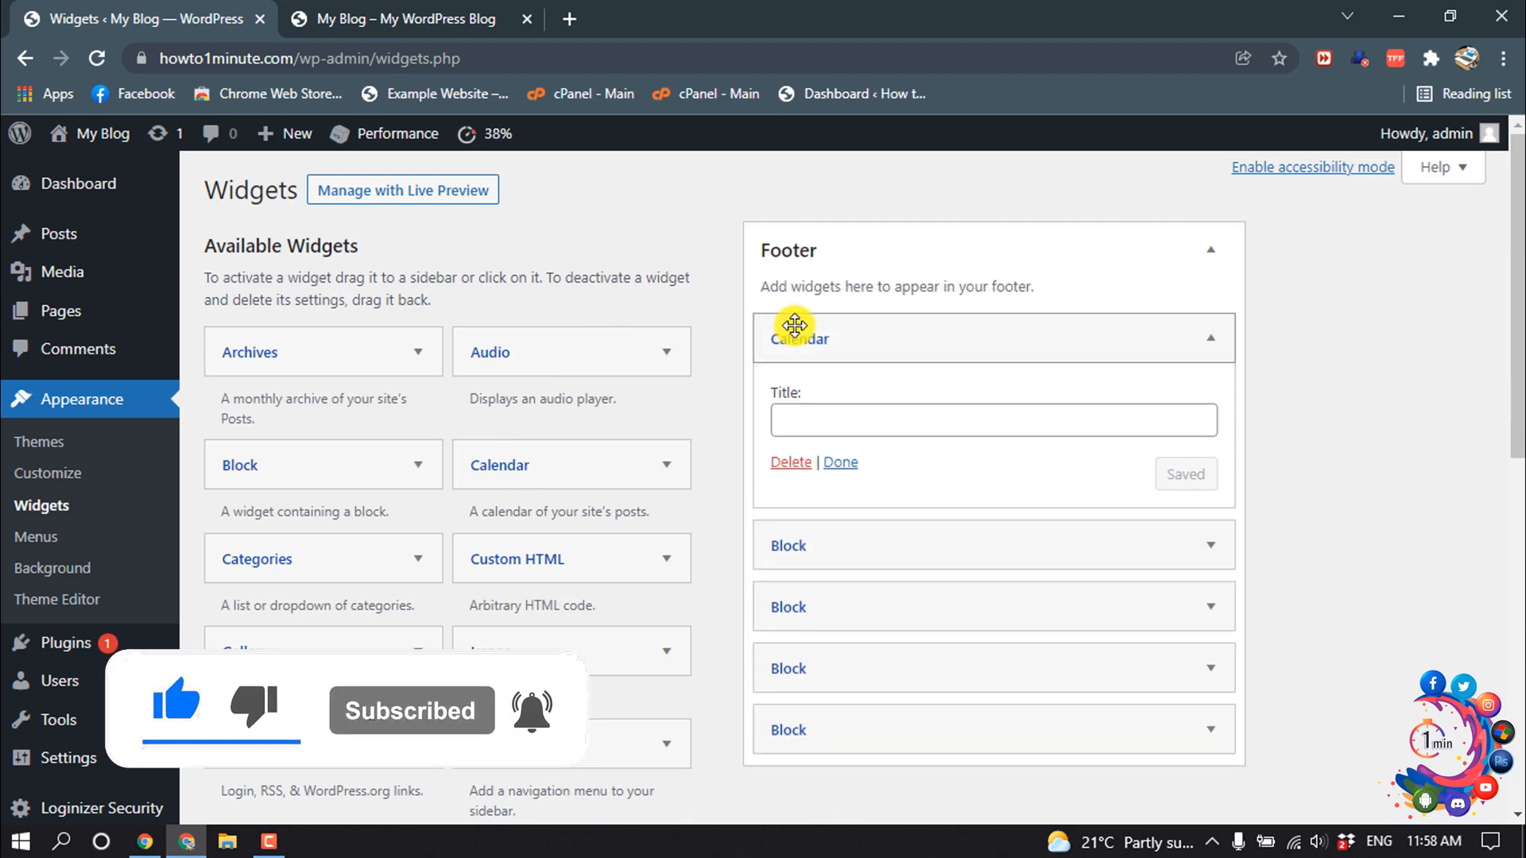
Title the Calendar widget 'Calendar' and save it
left_click(992, 419)
type("Calendar")
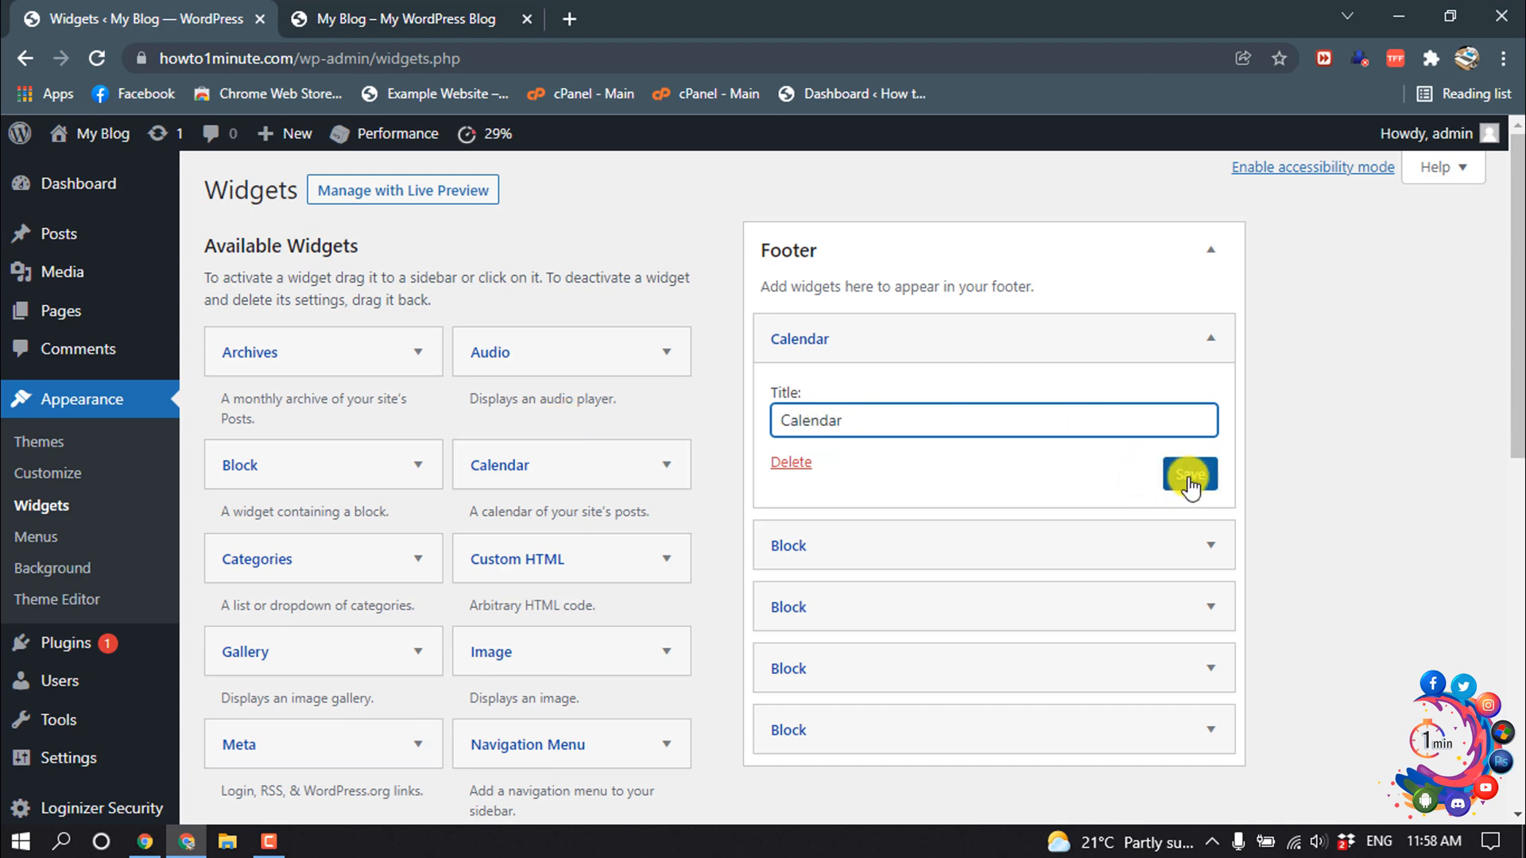
left_click(1189, 478)
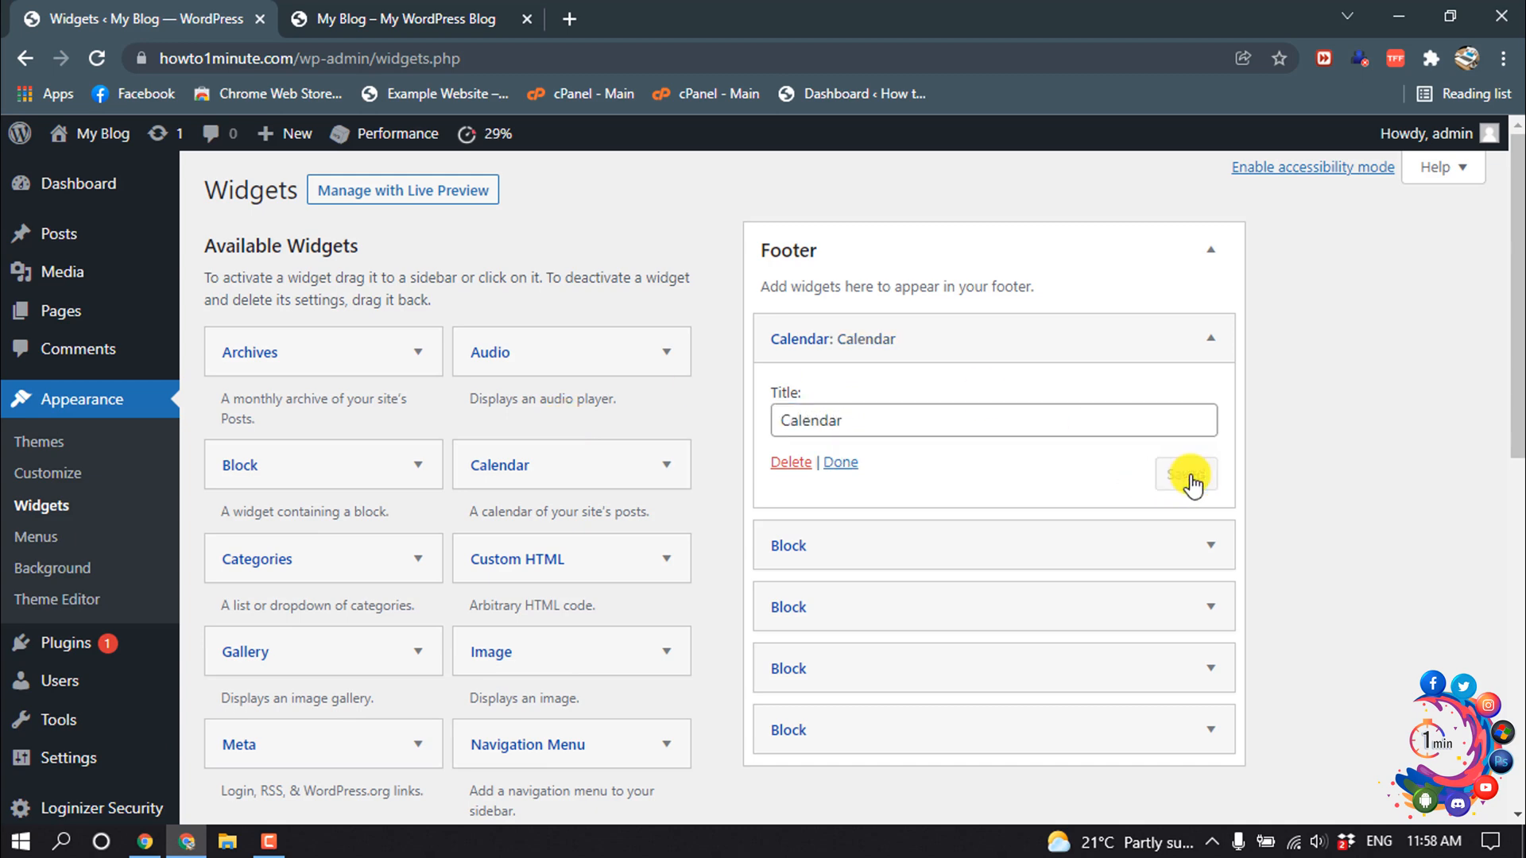
left_click(408, 18)
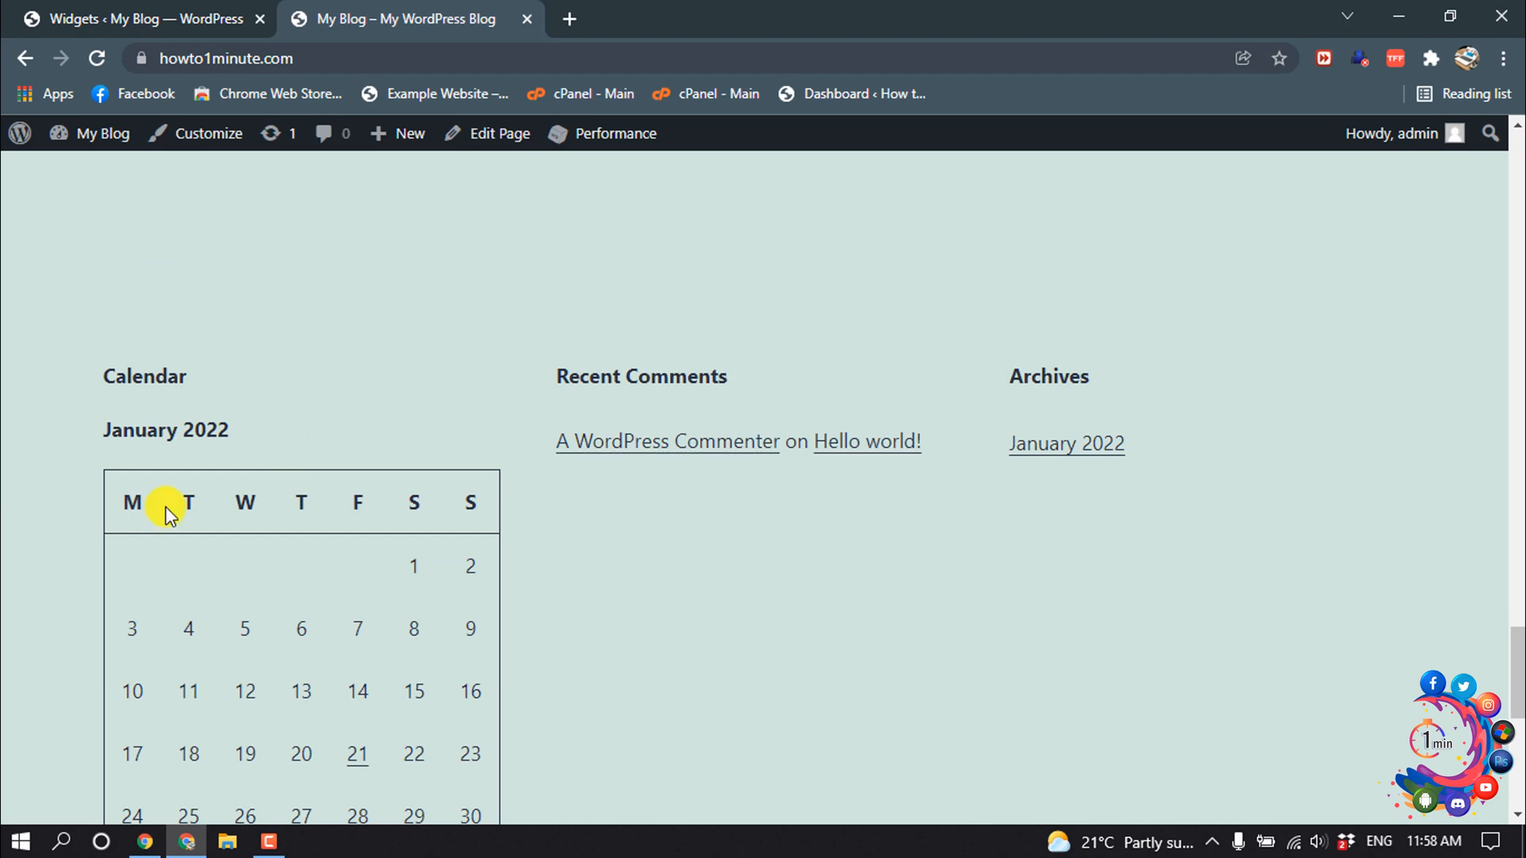
Scroll the live site footer to check the Calendar, Categories and Search widgets
scroll("down", 3)
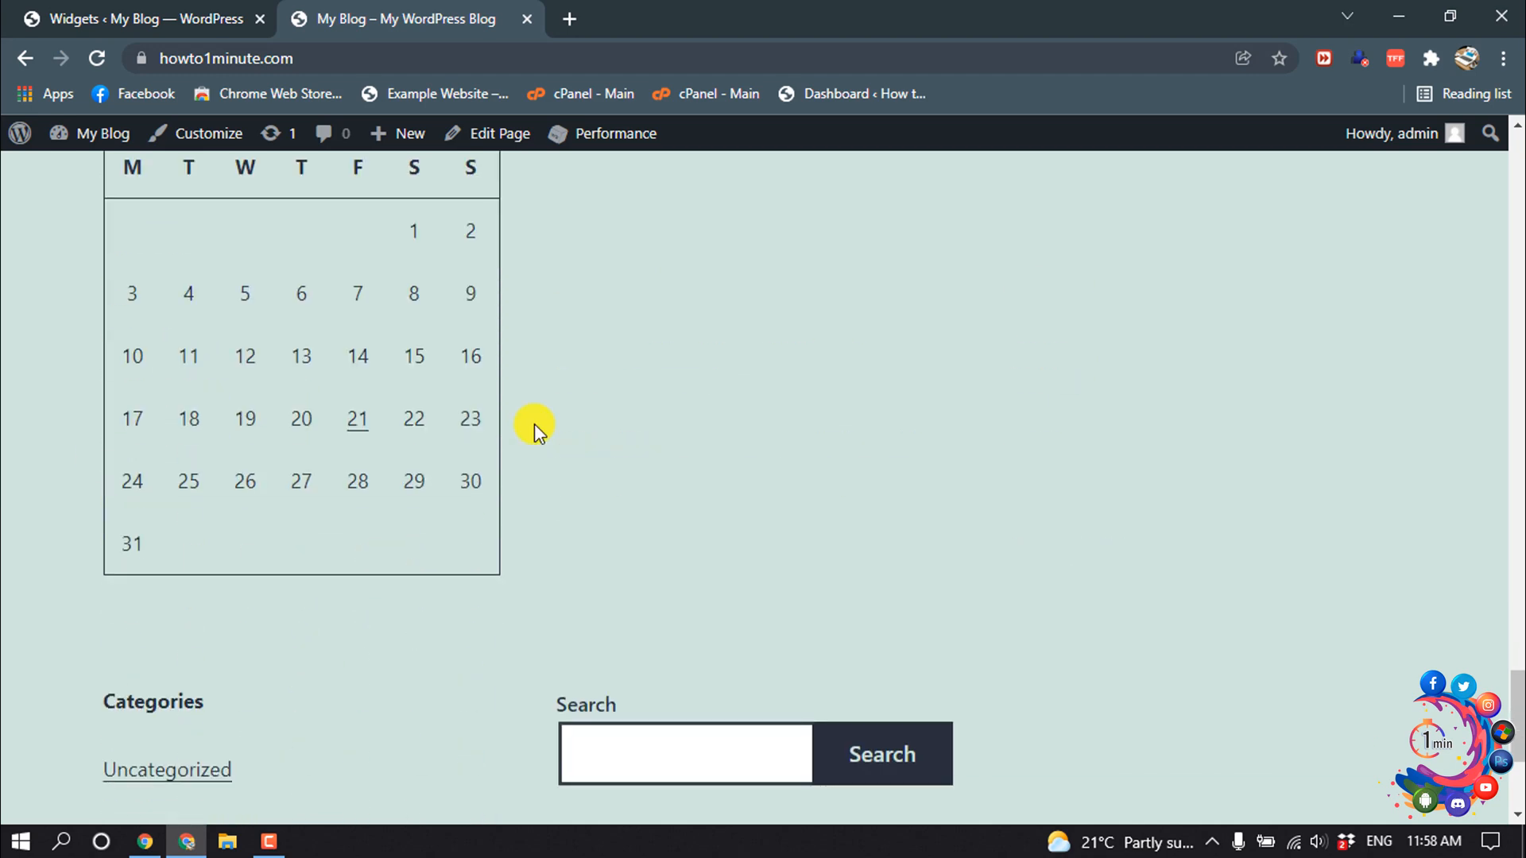
scroll("up", 3)
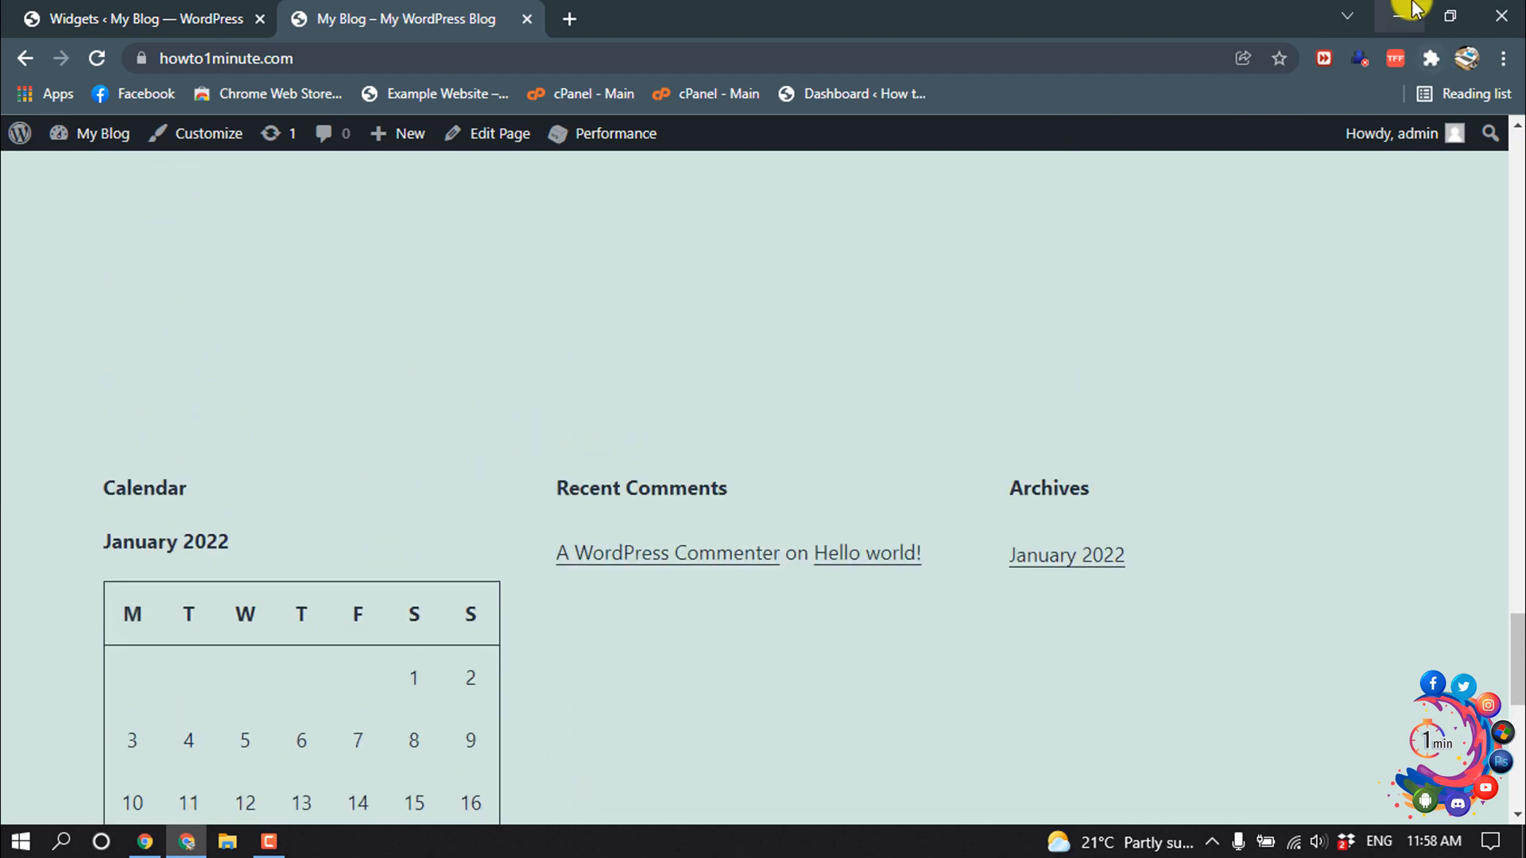